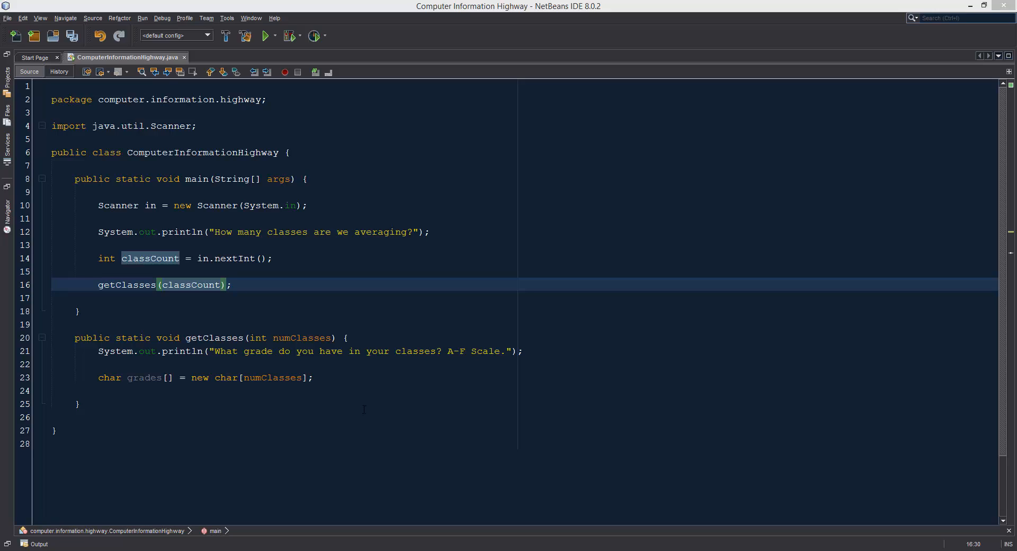
mouse_move(334, 412)
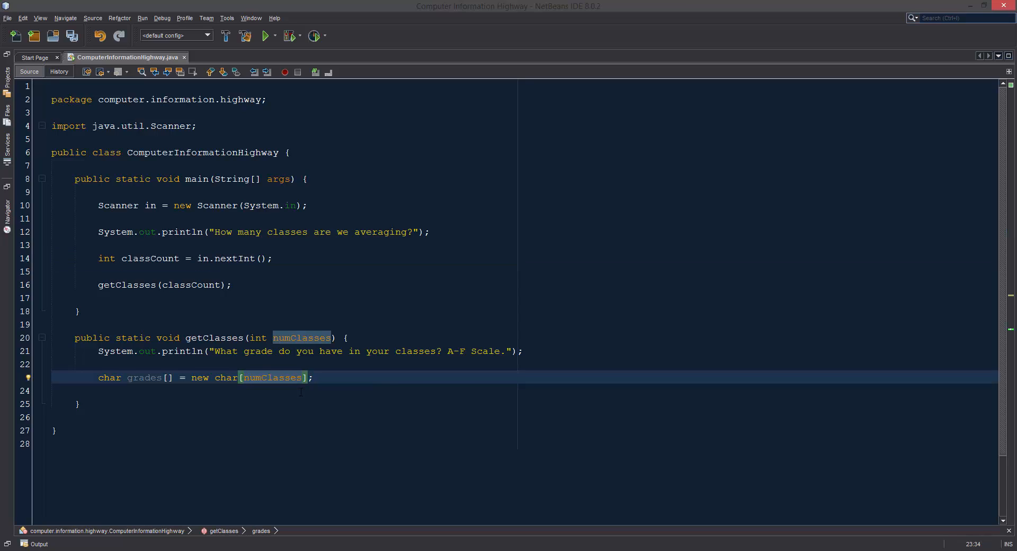
Size the grades char array with numClasses instead of the fixed 6.
double_click(145, 377)
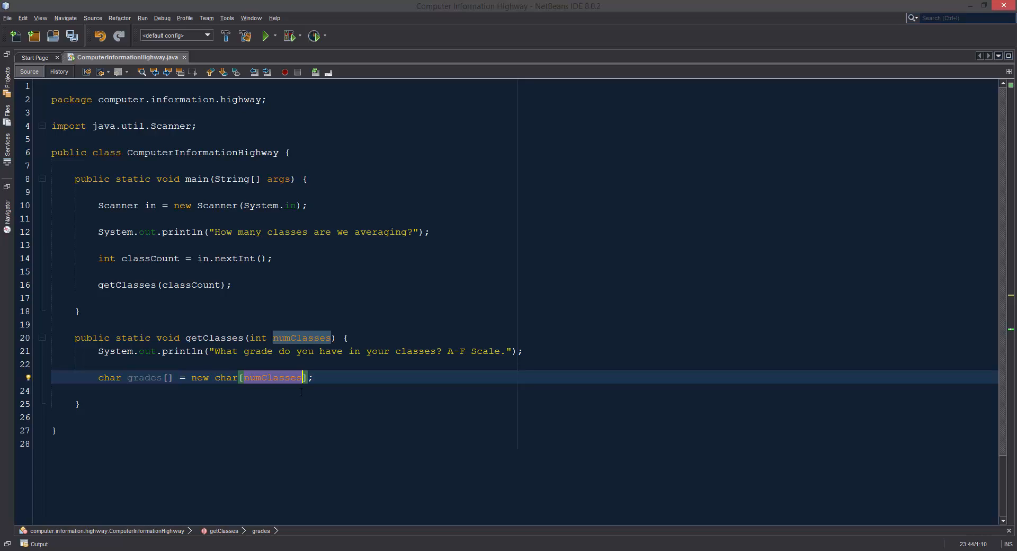
type("6")
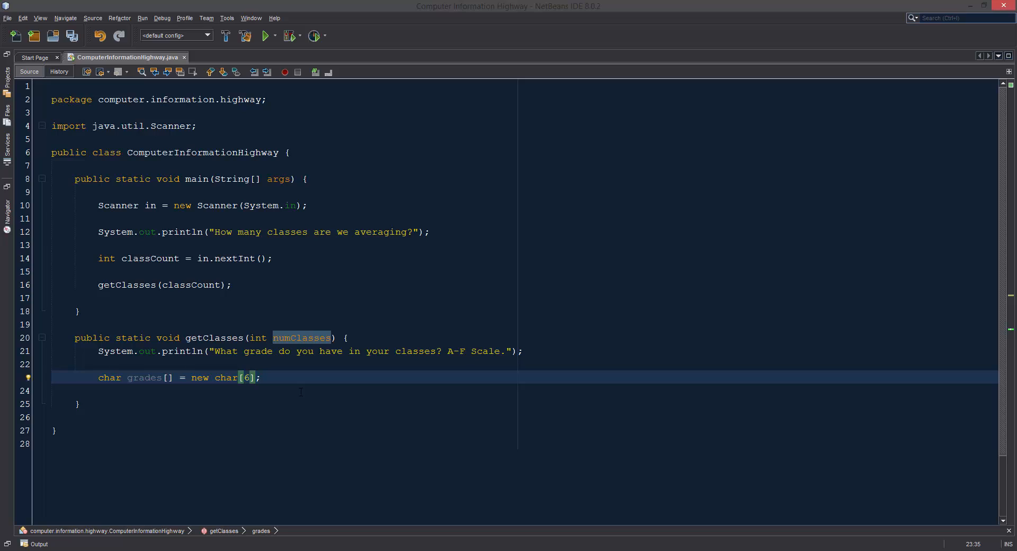
type("numClasses")
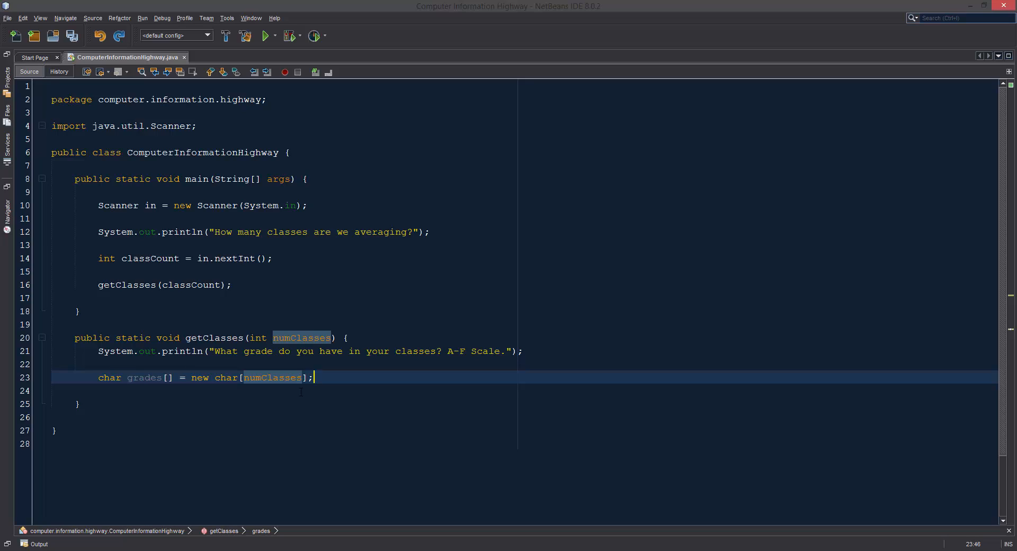
Declare char a in getClasses assigned from the first grades element.
key("enter")
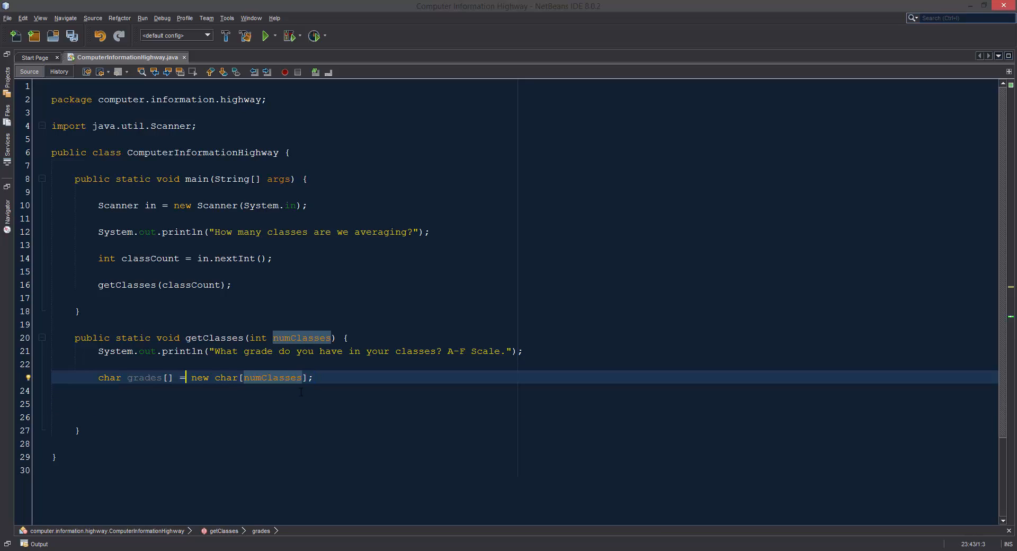
mouse_move(144, 377)
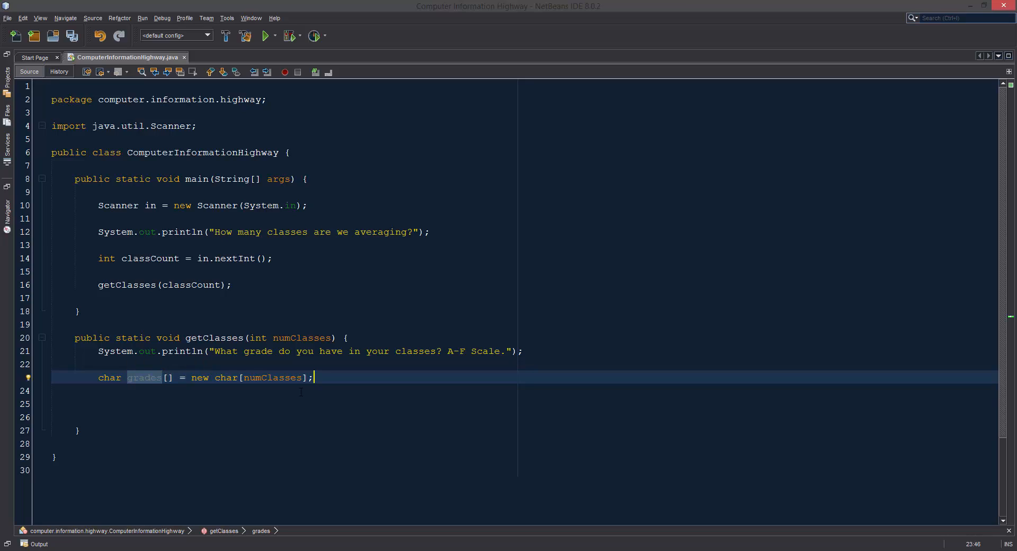
key("Enter")
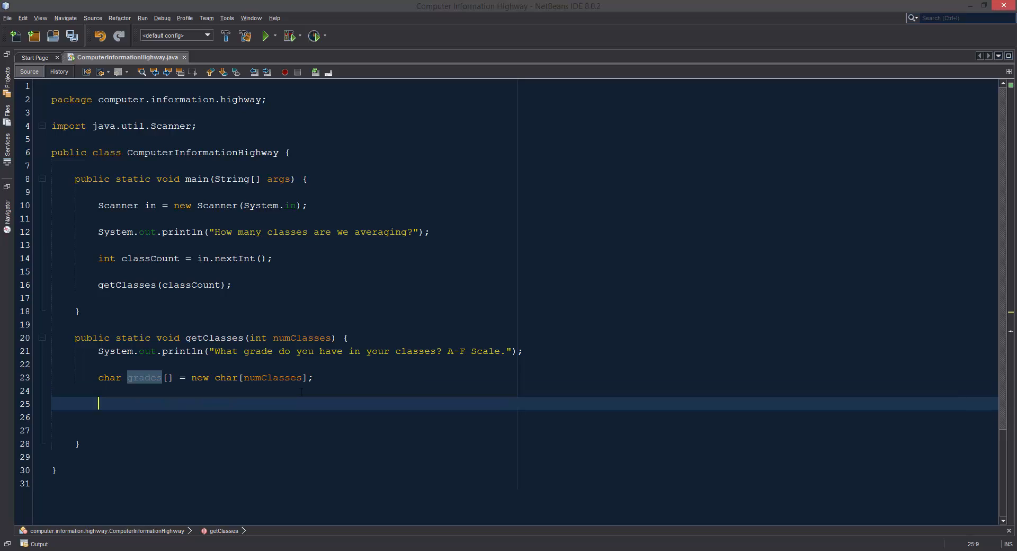
type("grade")
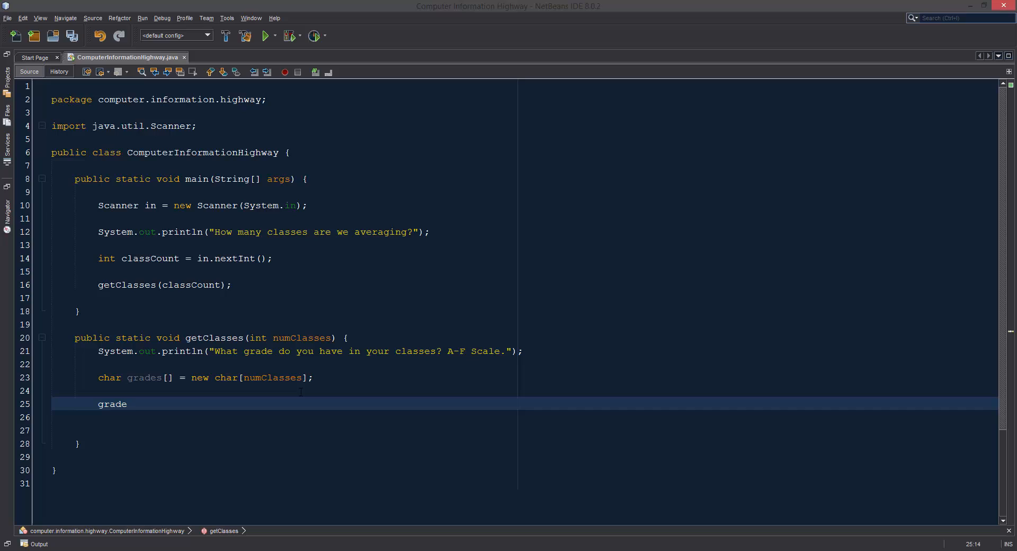
type("s[1]")
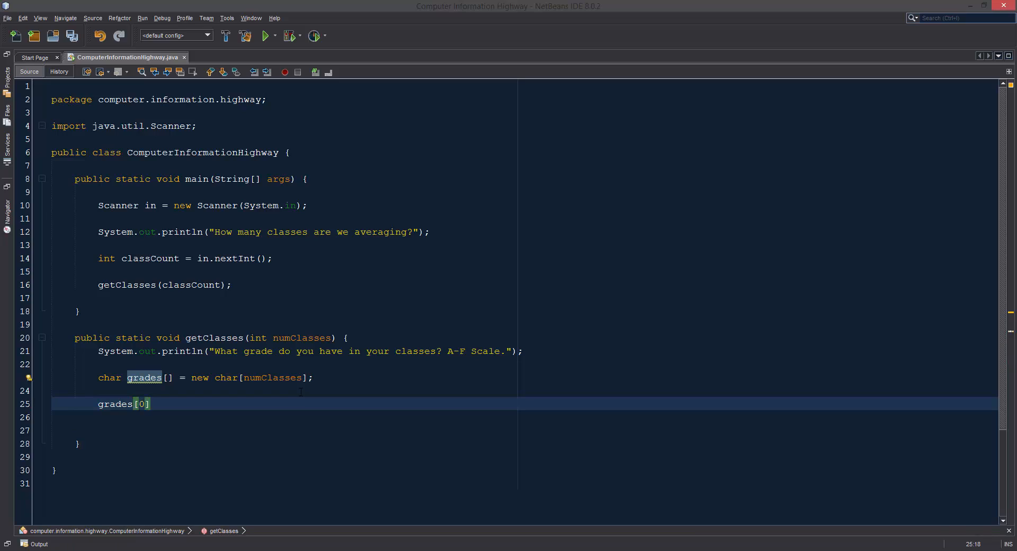
type(";")
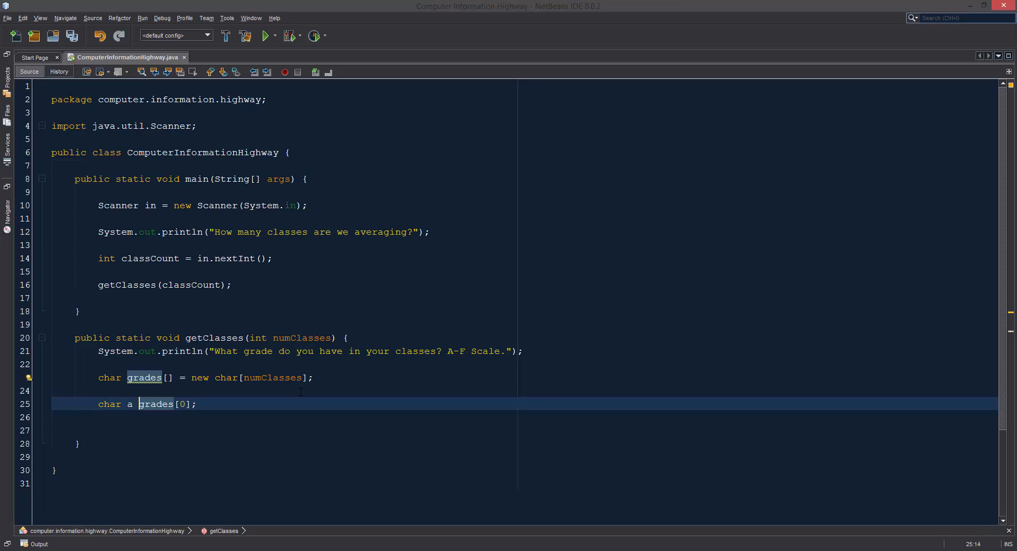
type("=")
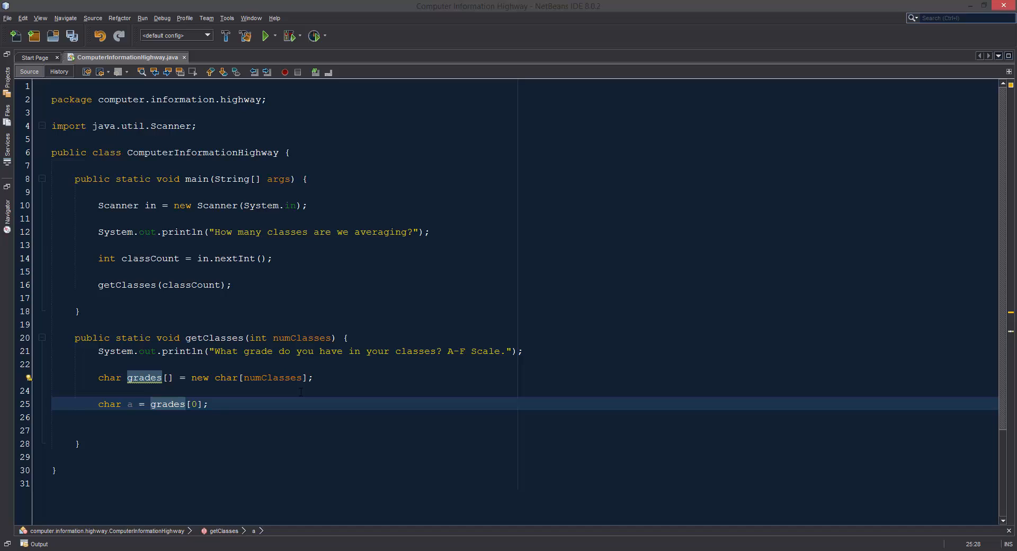
Rewrite line 25 as grades[0] = 'a'; keeping the new char[numClasses] declaration, and select it.
left_click(209, 404)
type("grades[")
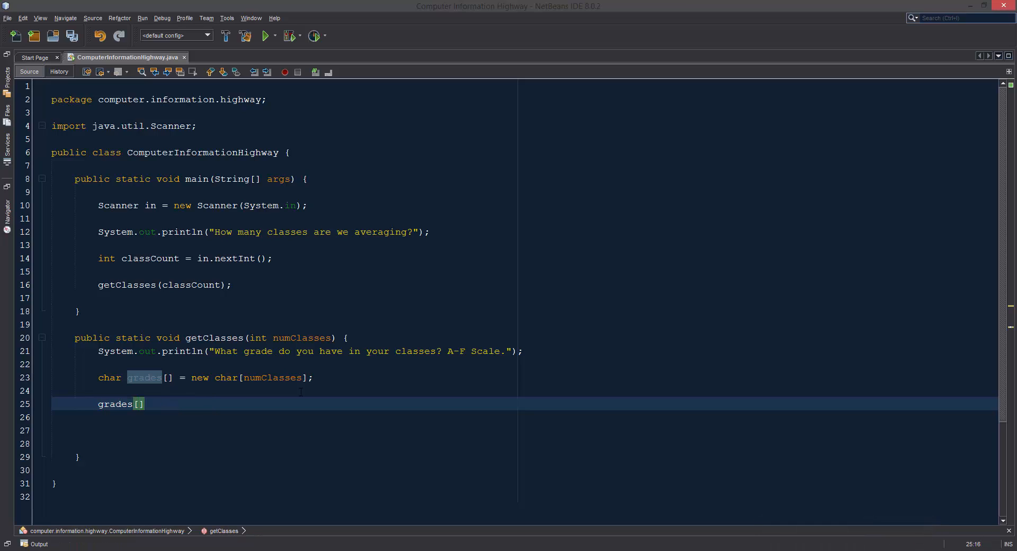
type("0")
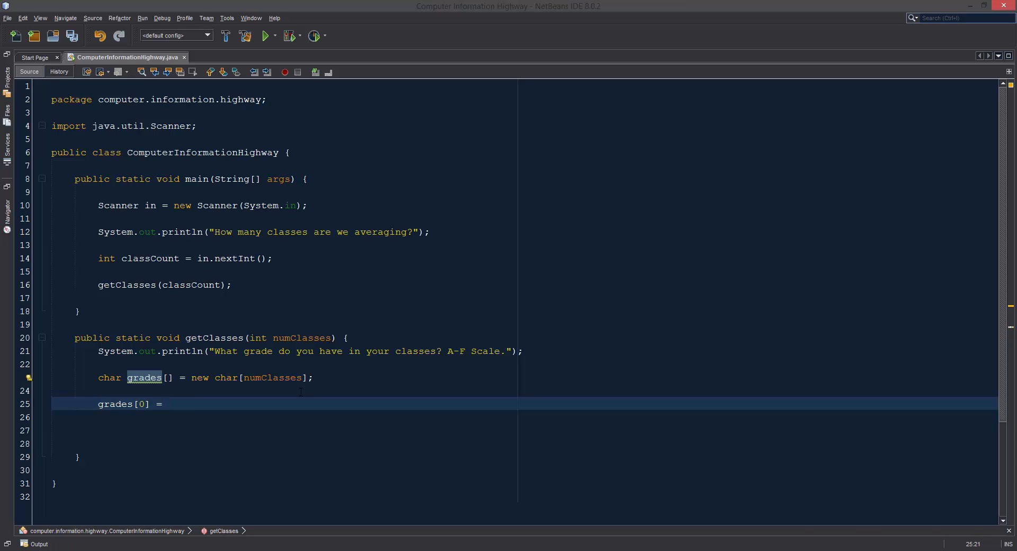
type("'a';")
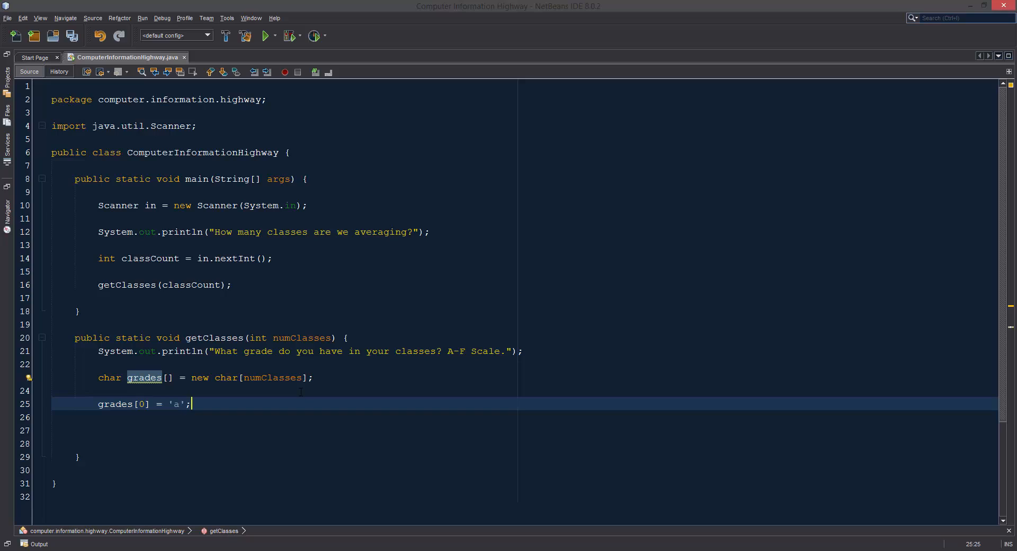
key("BackSpace")
type("\"a")
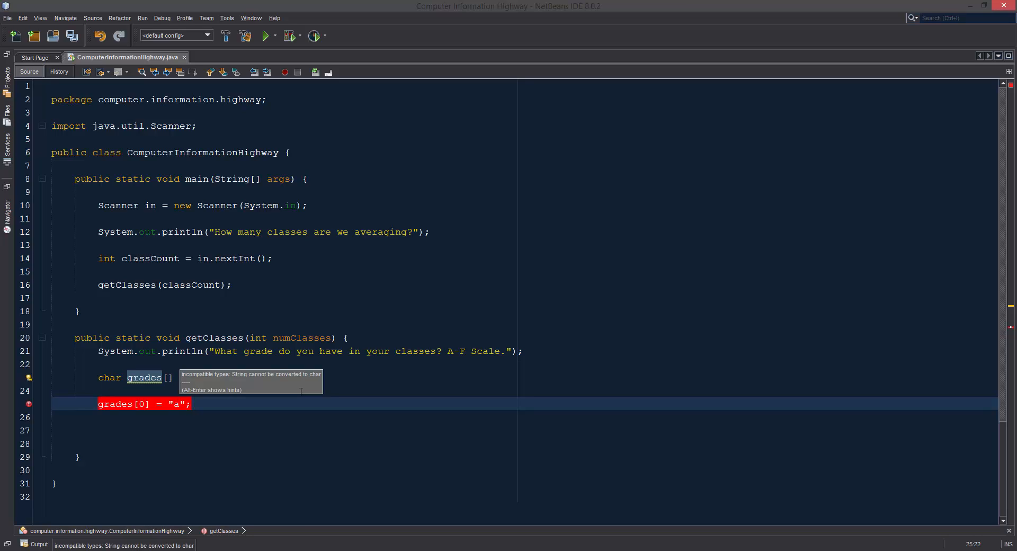
type("= new char[numClasses];")
type("'a'")
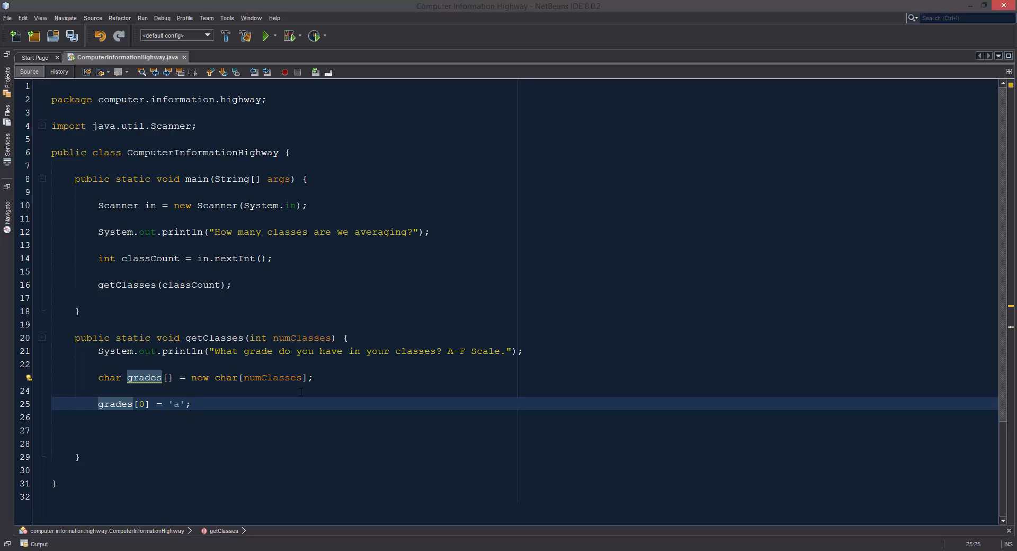
left_click_drag(97, 404, 192, 403)
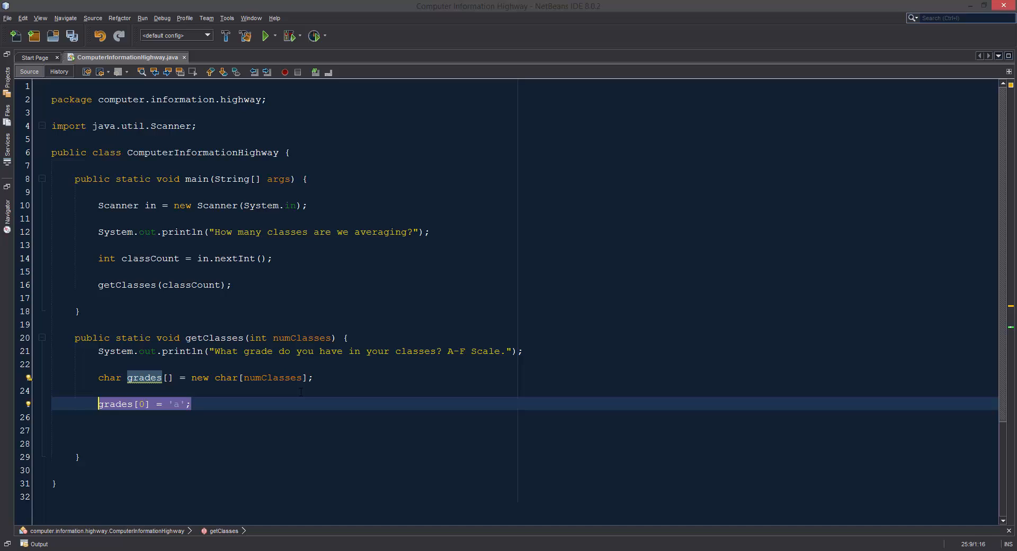
Write for(int x = 0; x < numClasses; x++) { } with an empty body in getClasses.
type("for(")
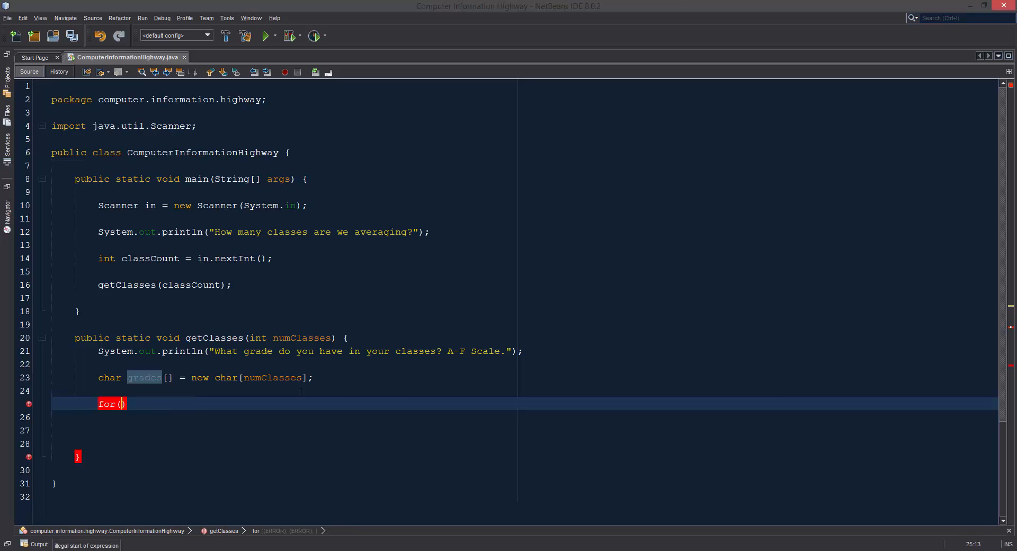
type("int x =")
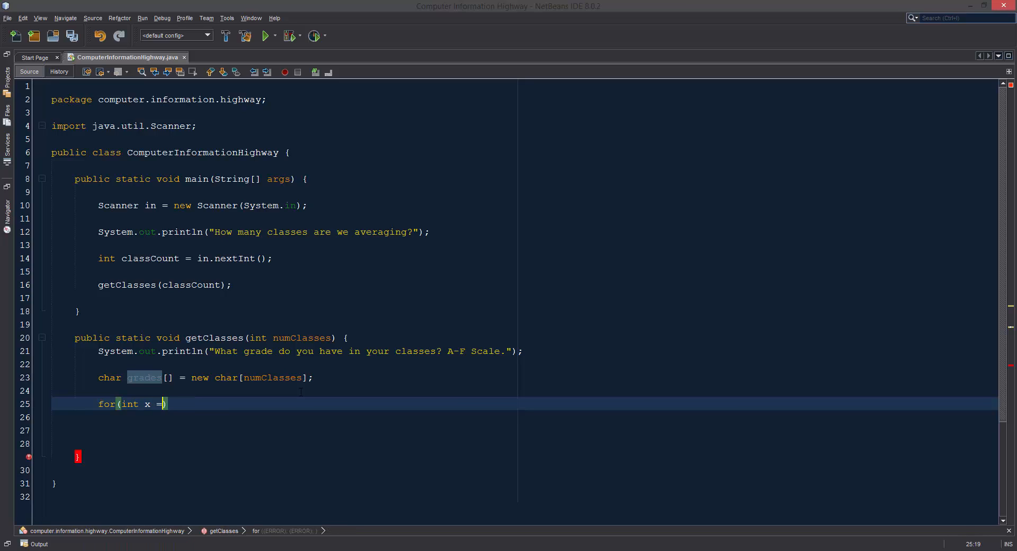
type("0;")
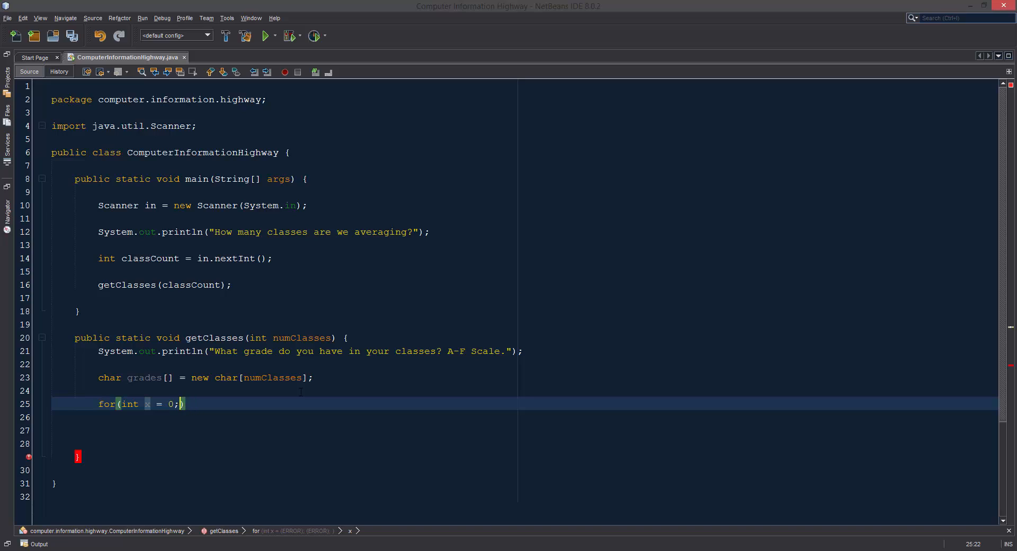
type("x")
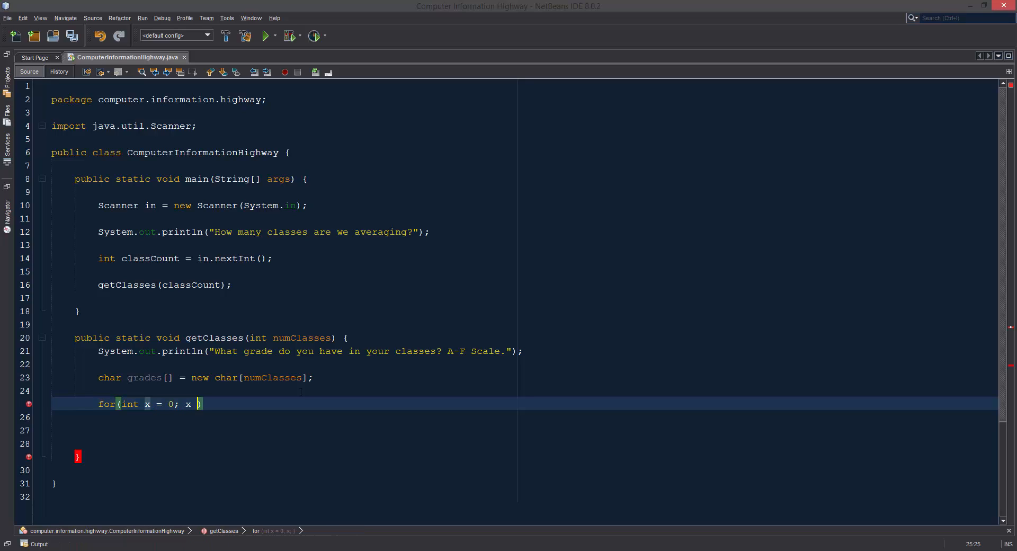
type("<")
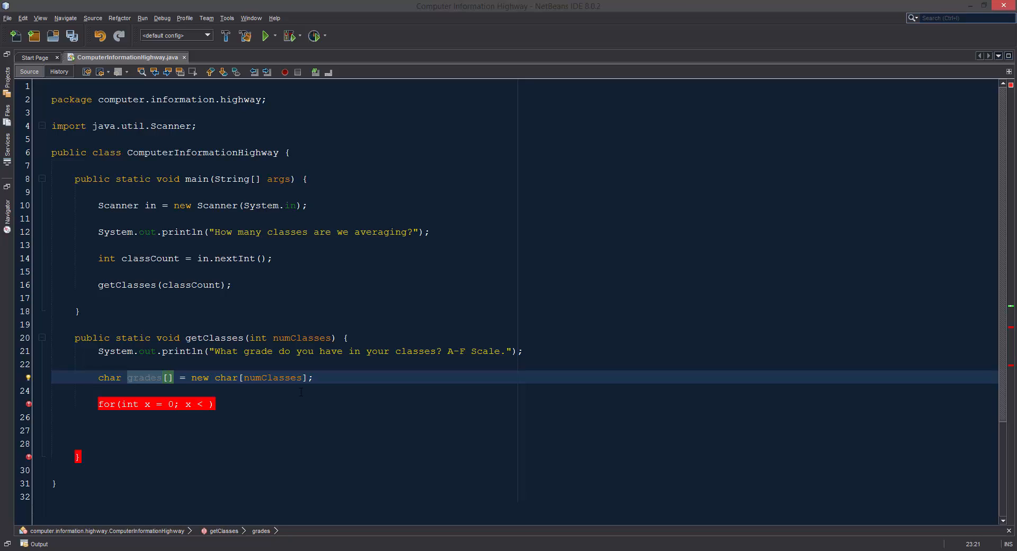
left_click(197, 404)
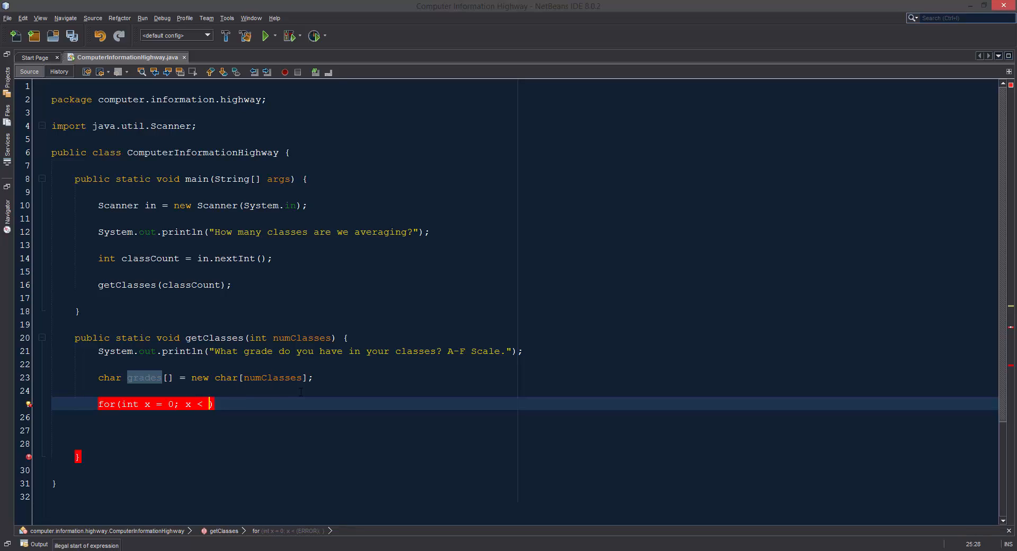
type("nu")
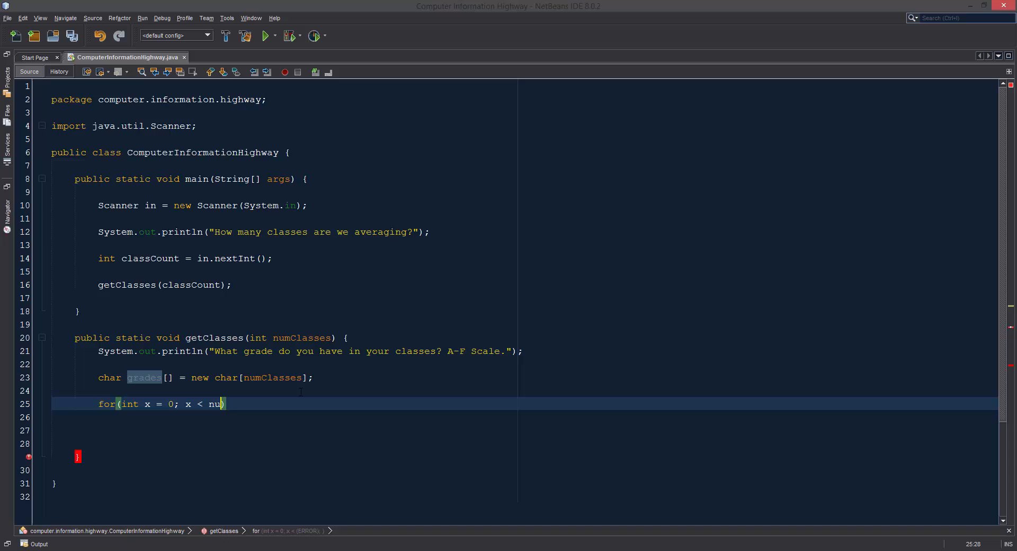
type("mClasses; x")
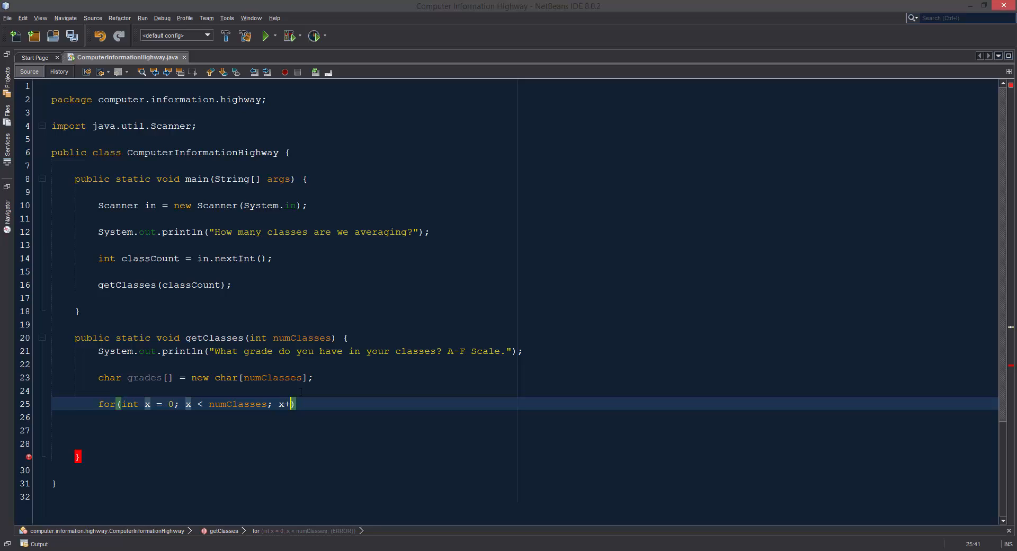
type("+) {")
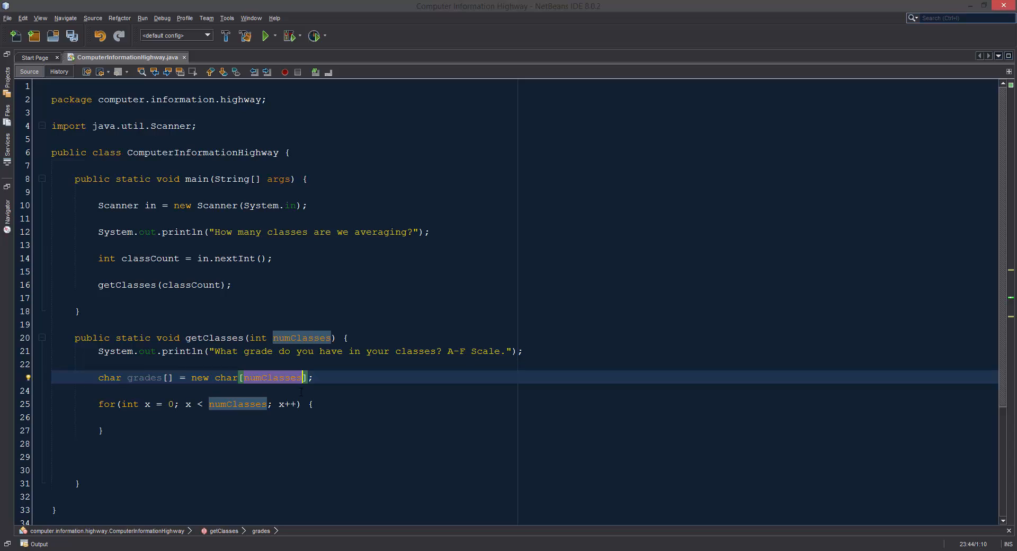
left_click(227, 404)
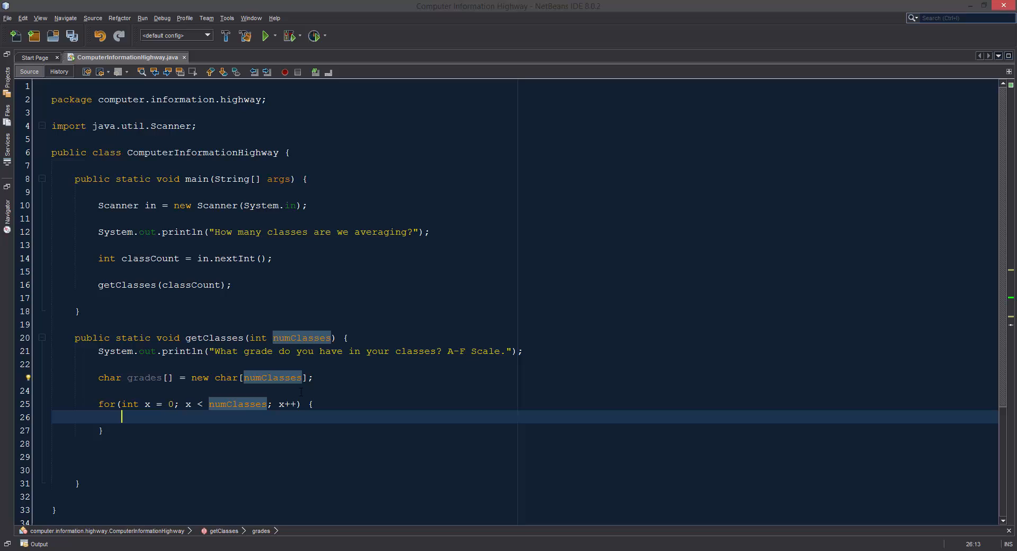
Assign grades[x] = 'A'; inside the loop and review main's Scanner variable.
type("grad")
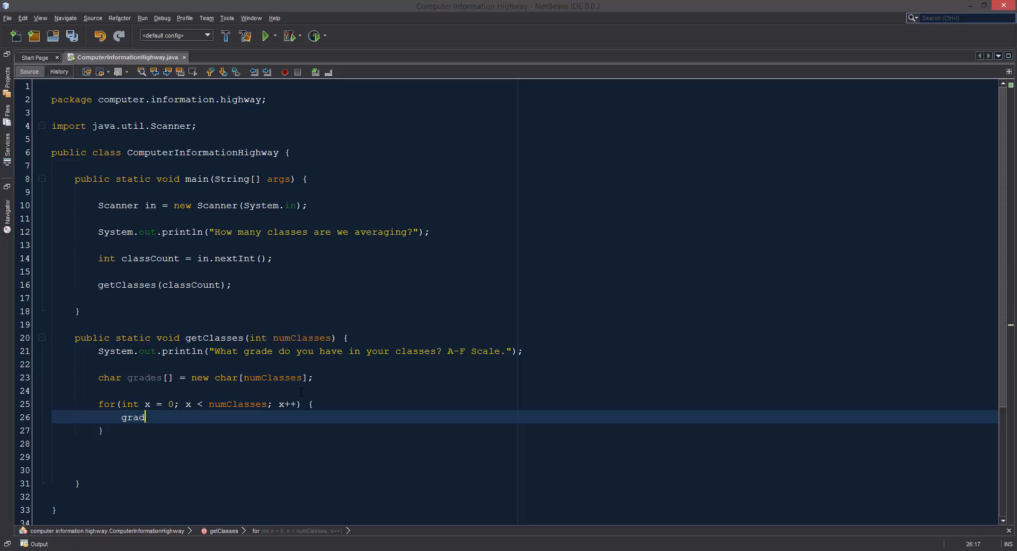
type("es[x]")
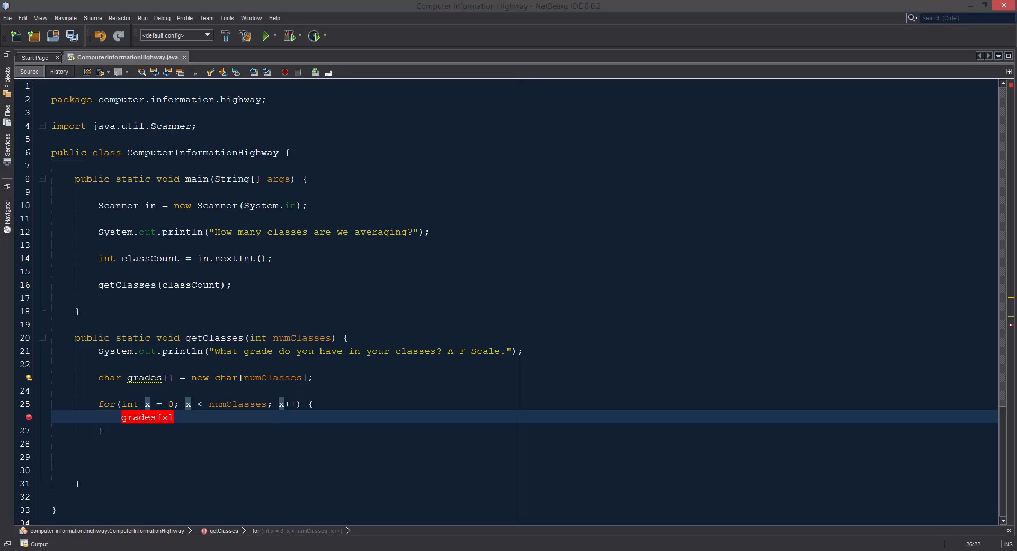
type("=")
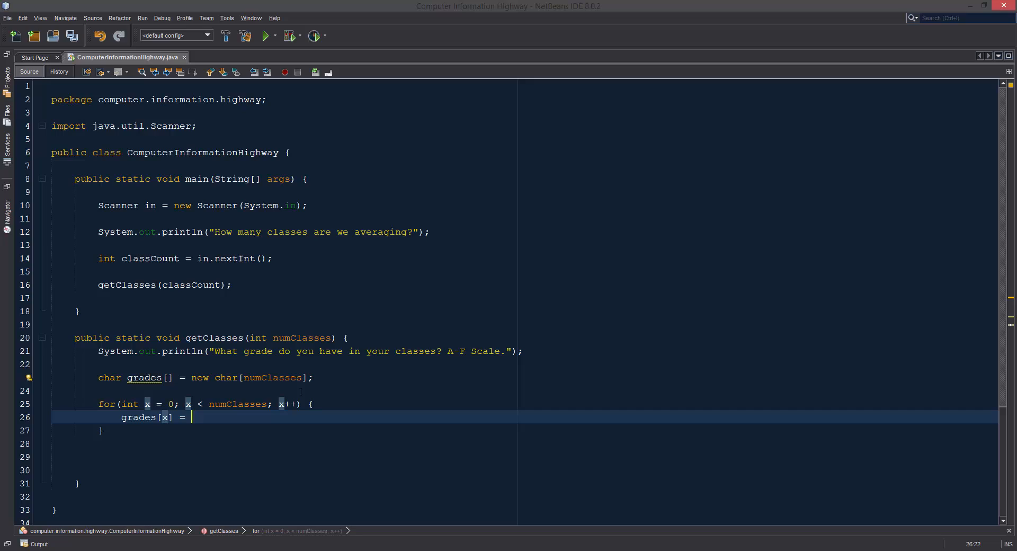
type("'A';")
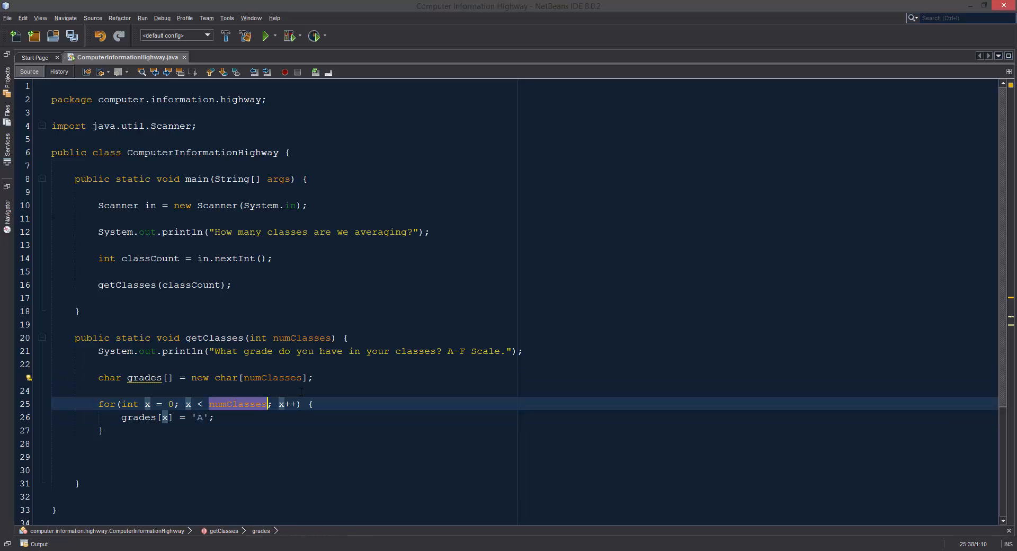
left_click(238, 404)
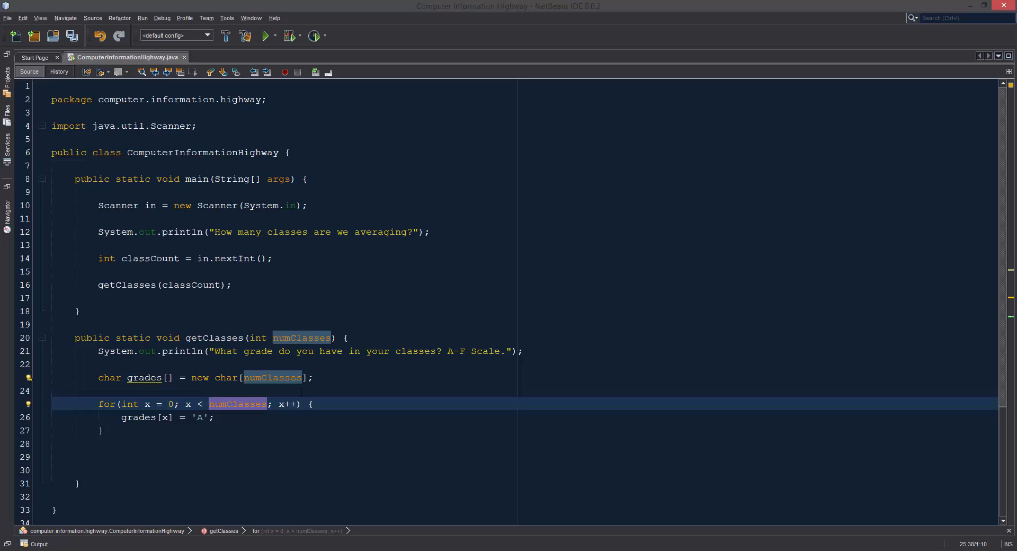
left_click(272, 377)
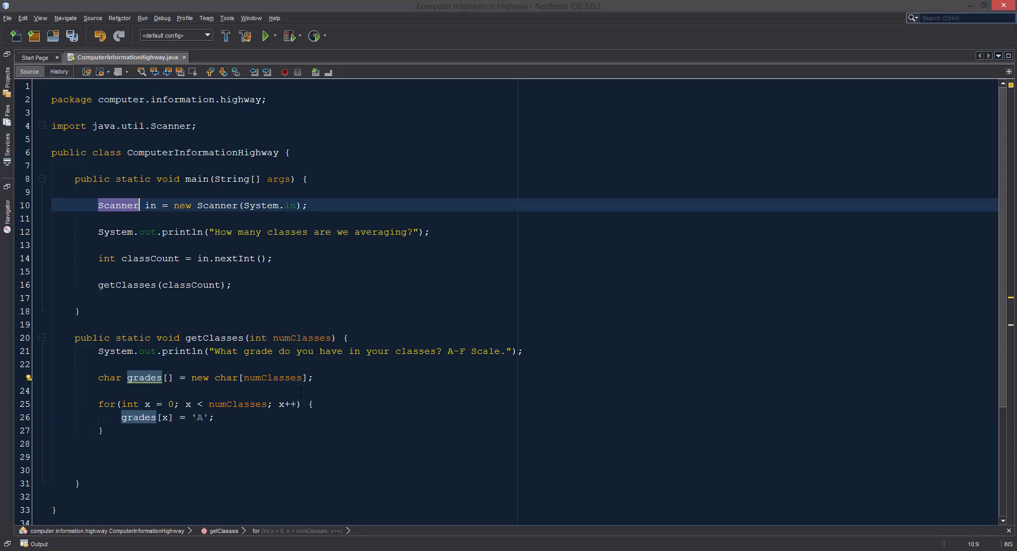
left_click(153, 205)
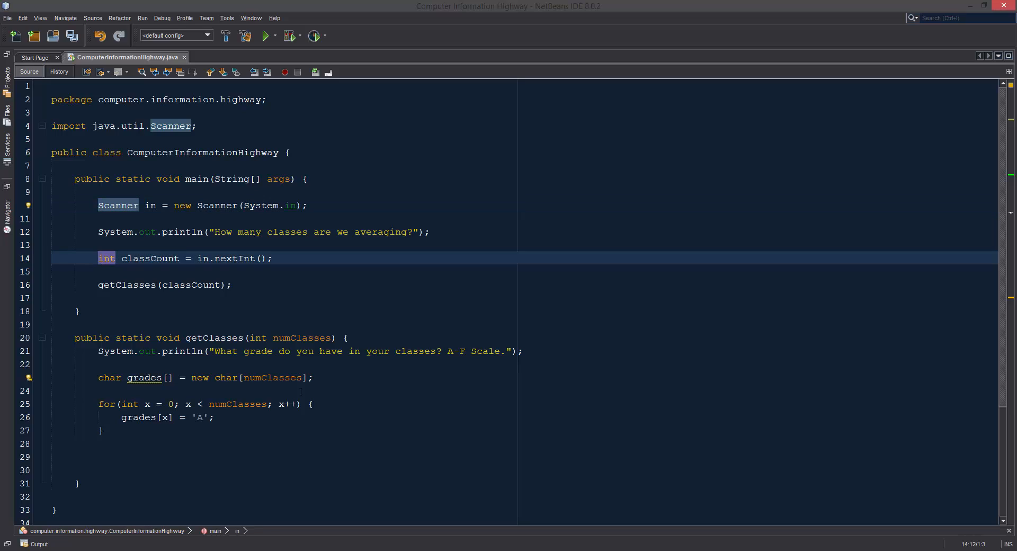
left_click(109, 378)
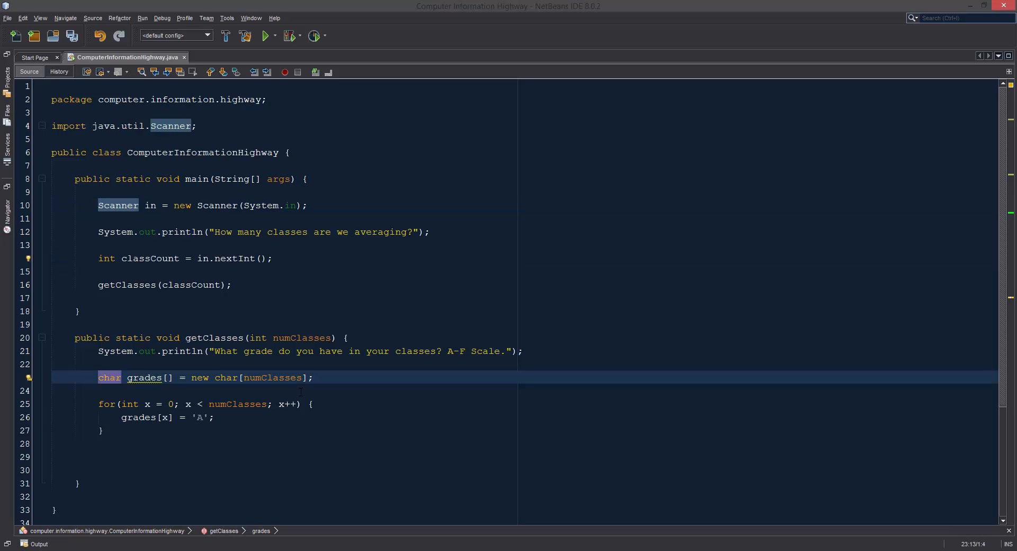
left_click(117, 206)
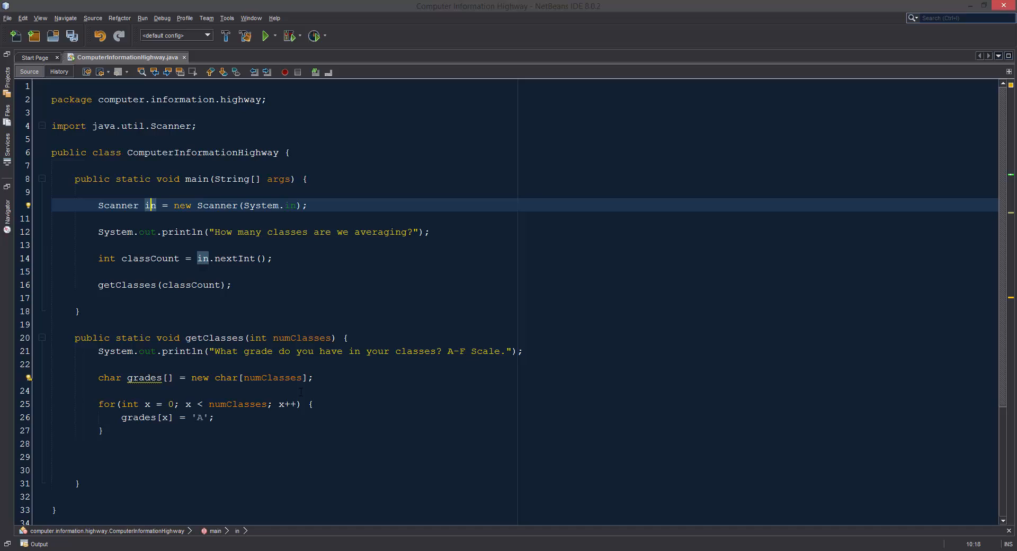
left_click(258, 337)
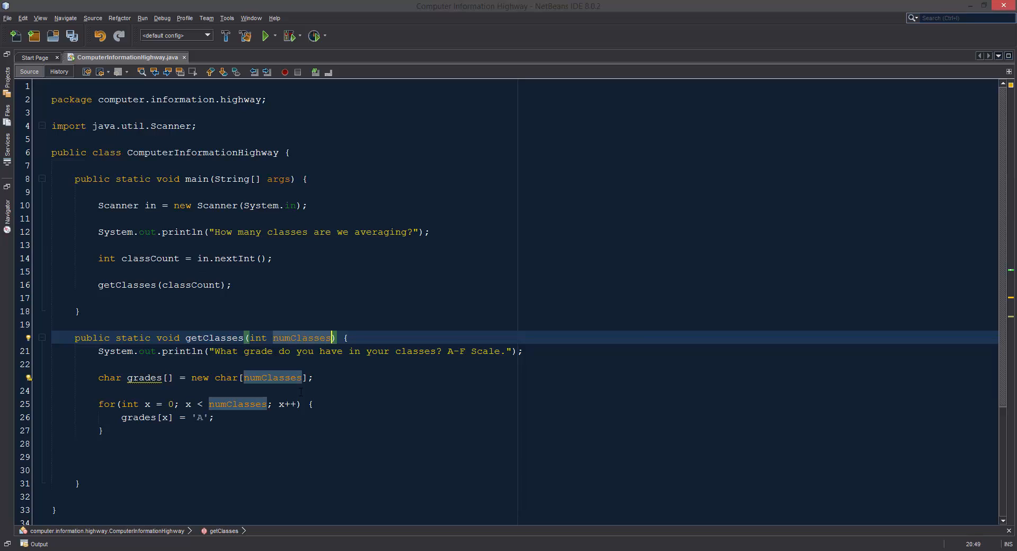
Add a Scanner in parameter to getClasses, pass in from main's call, and select it for renaming to input.
type(",")
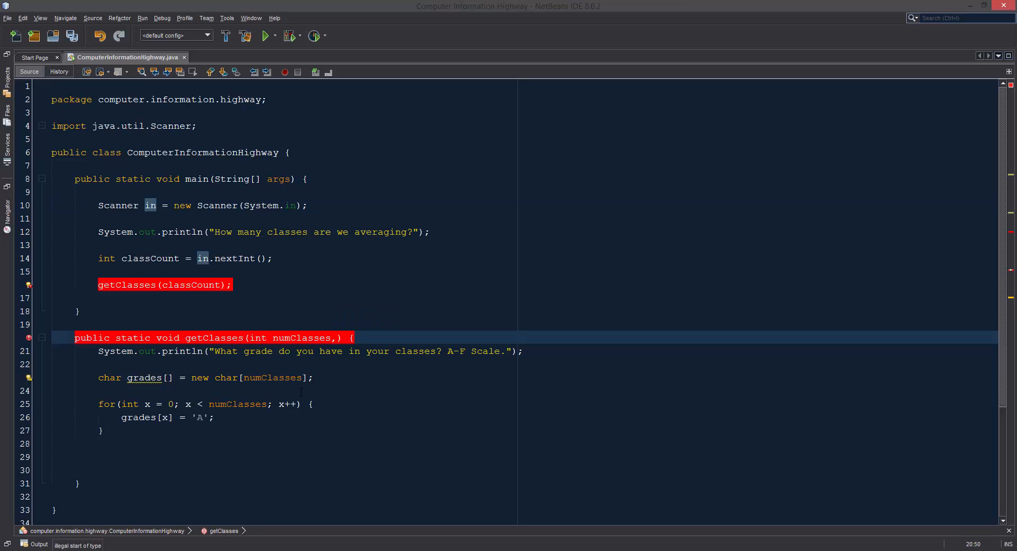
type("Scanner")
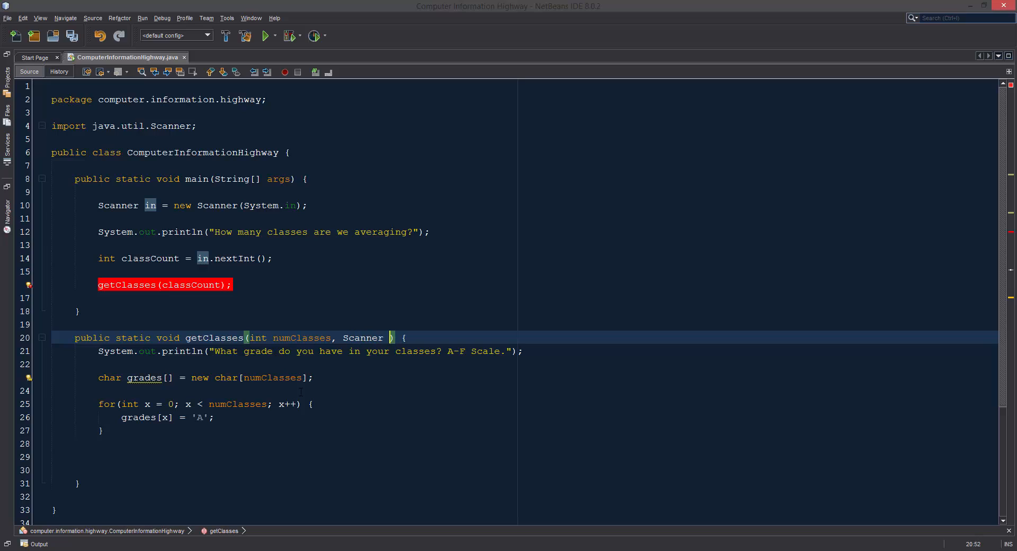
type("in")
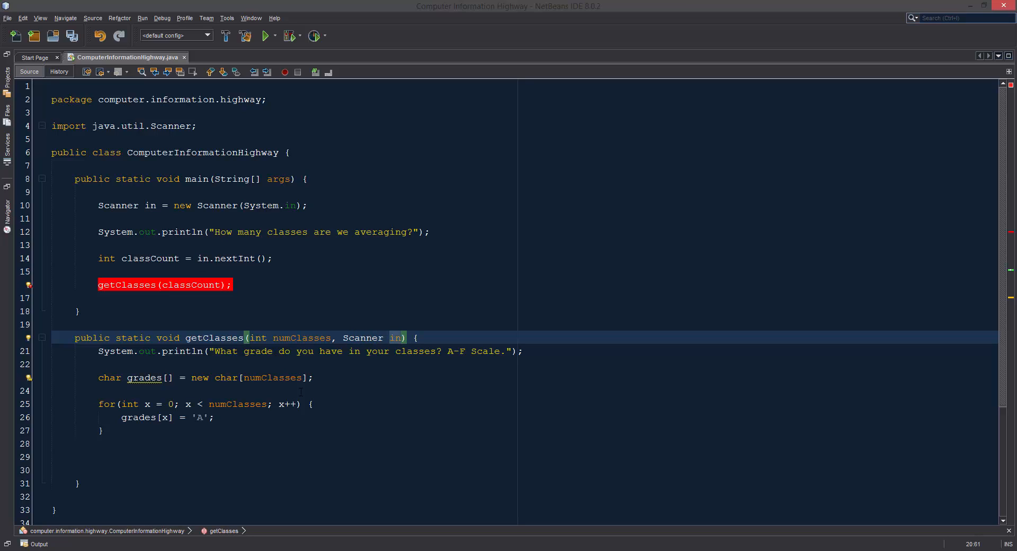
type(",")
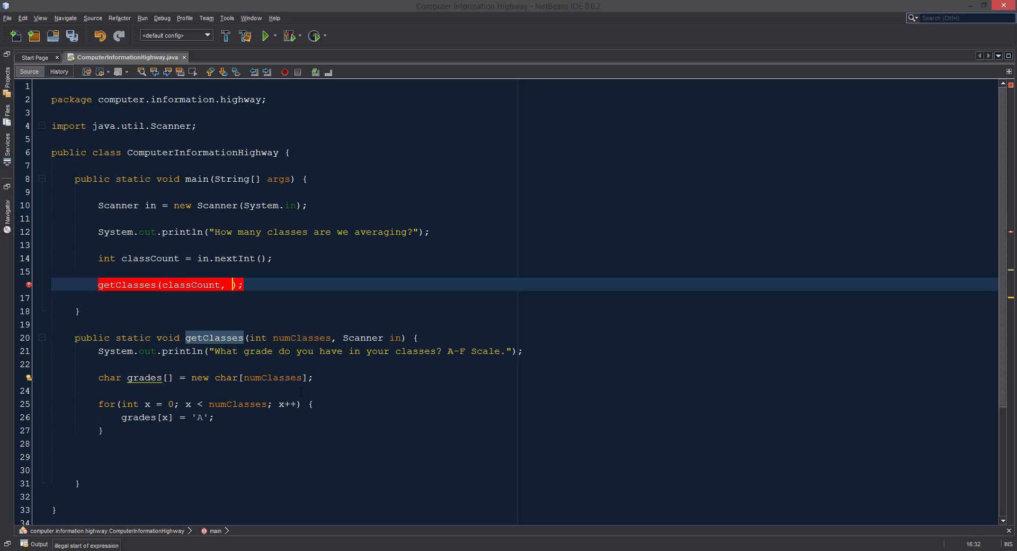
type("in")
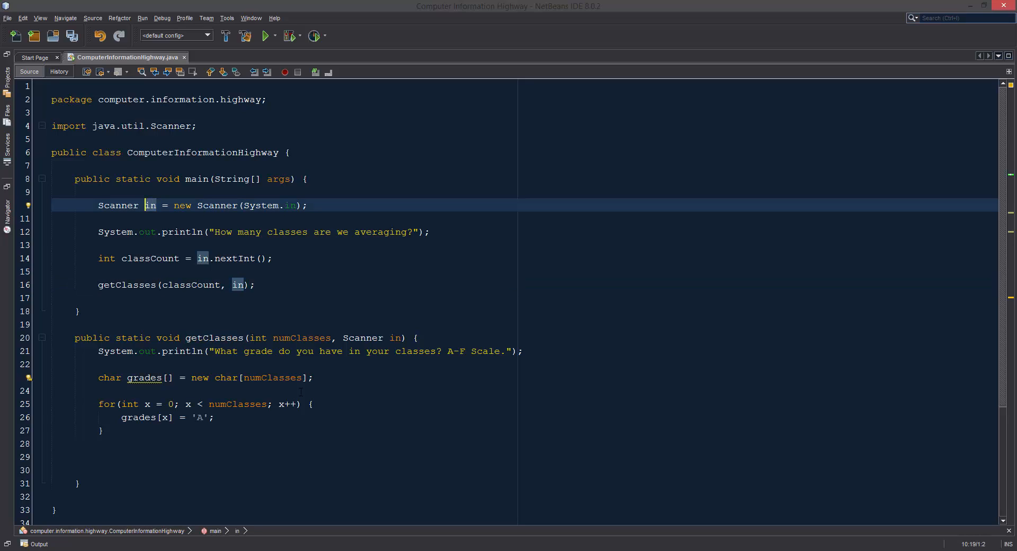
double_click(119, 205)
type("put")
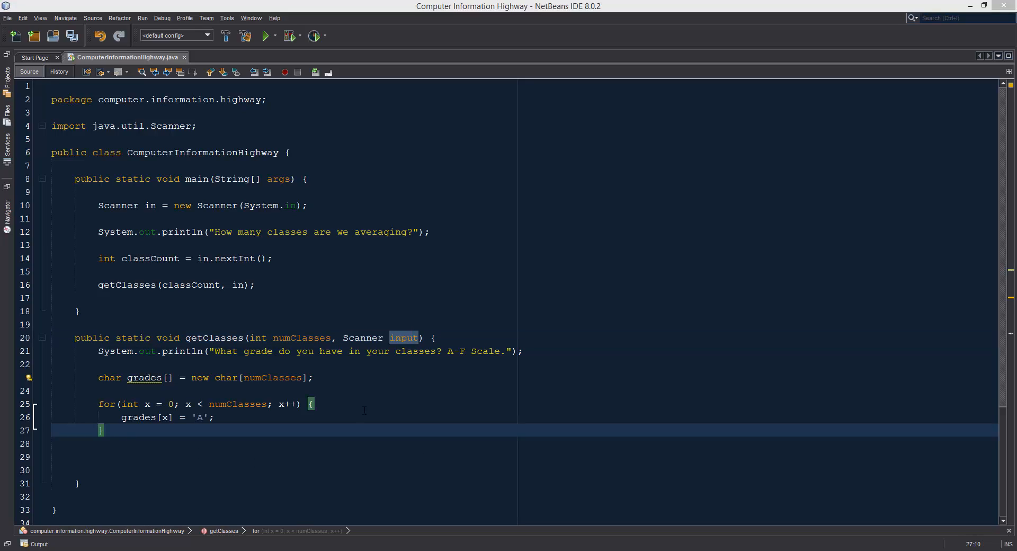
mouse_move(299, 430)
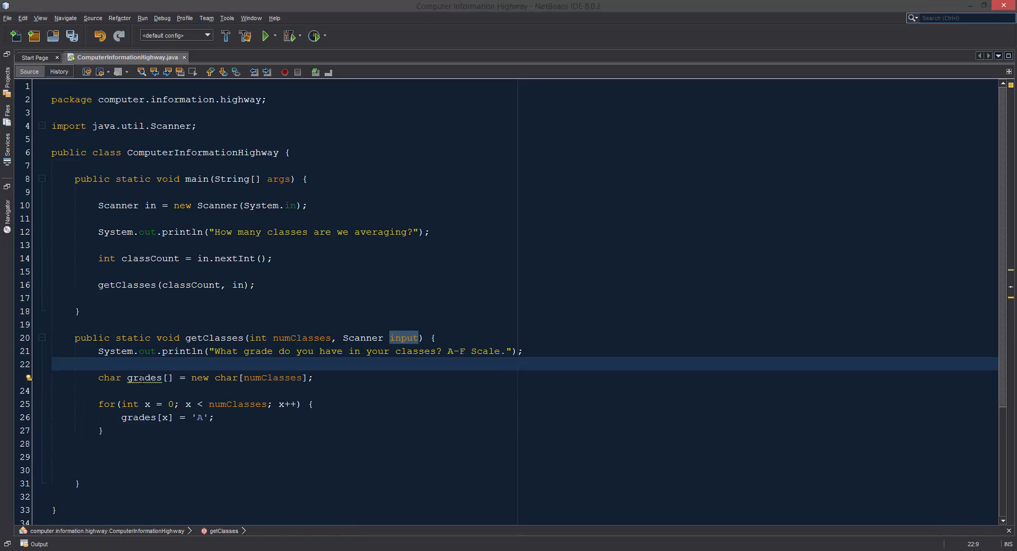
Replace the fixed 'A' so line 26 assigns input.next().charAt(0) to grades[x].
left_click(98, 364)
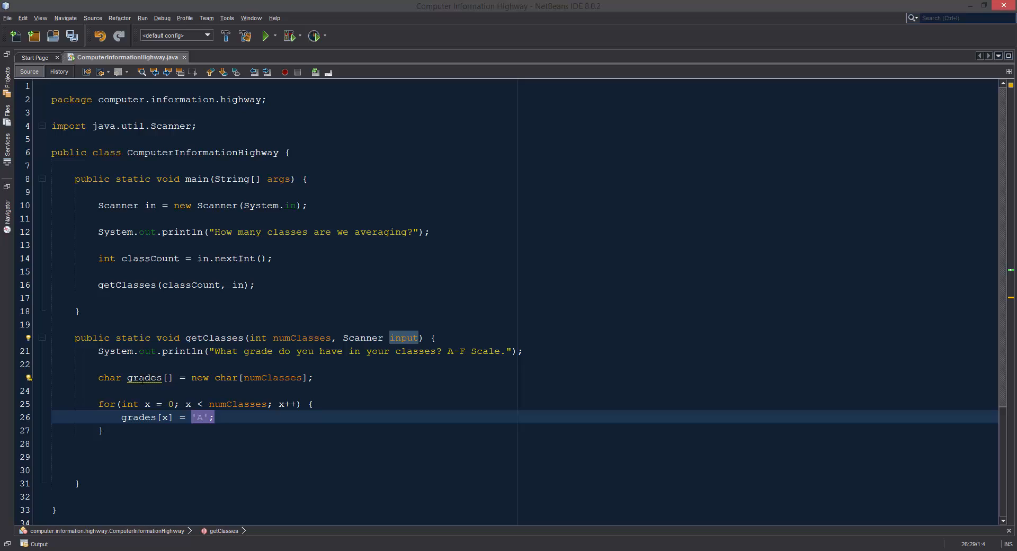
key("Delete")
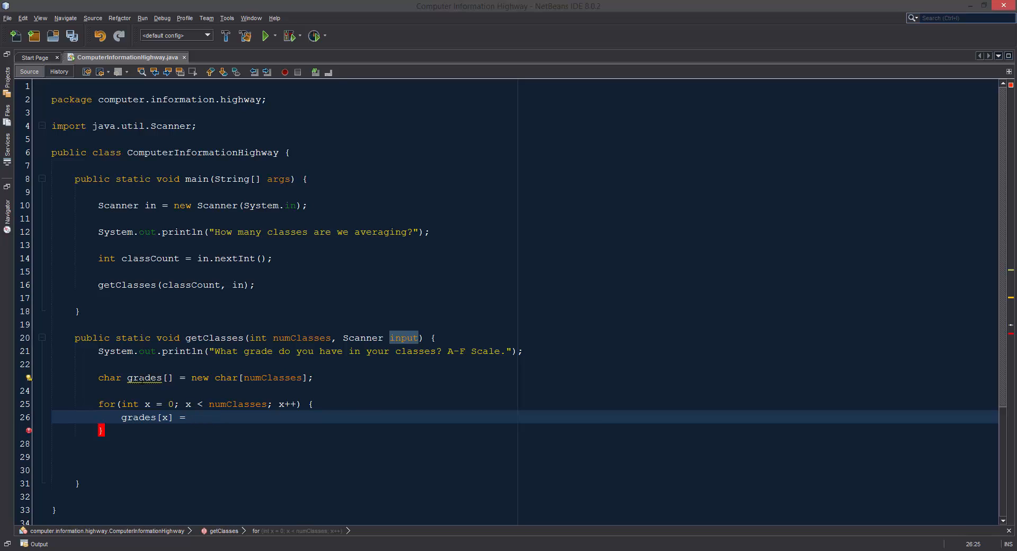
type("input.")
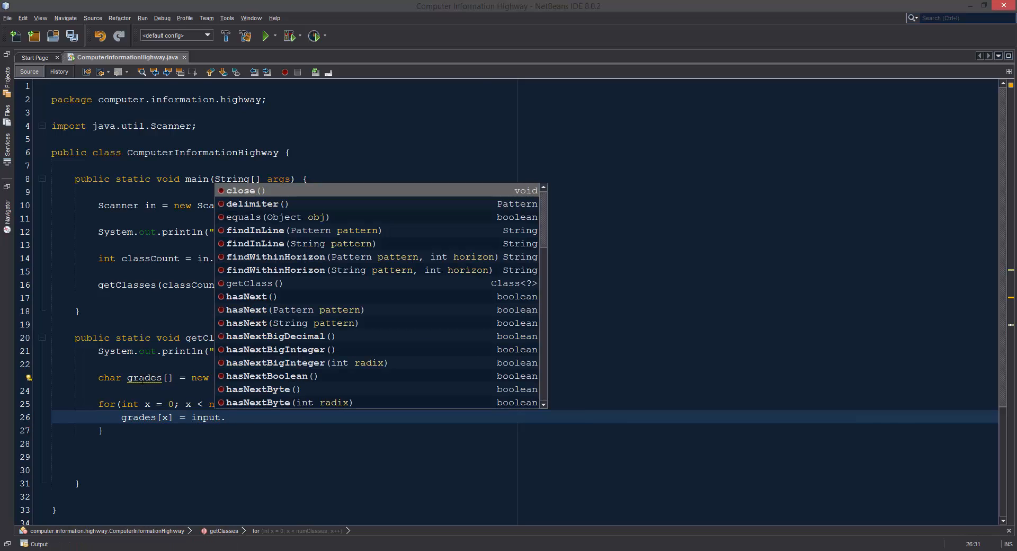
type("next(")
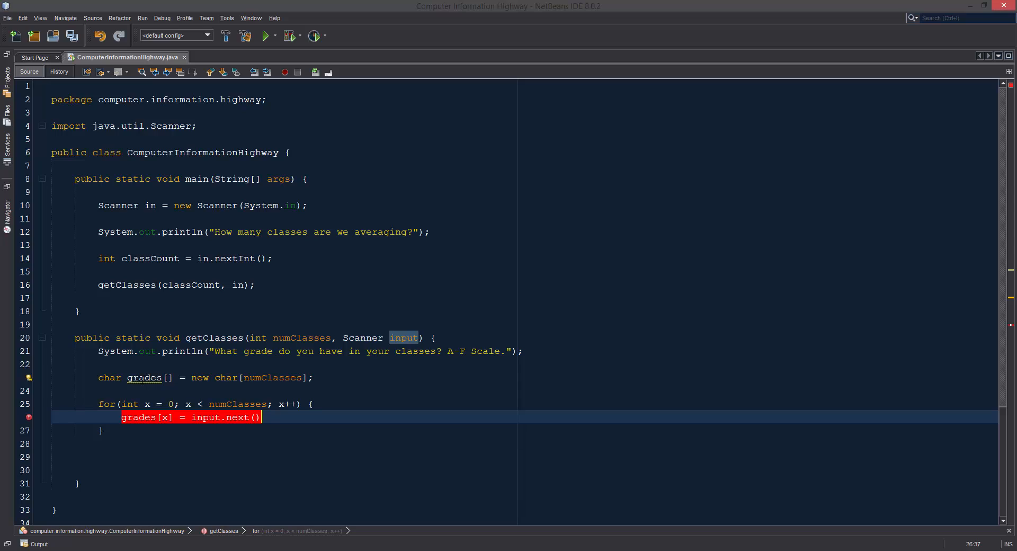
type(".")
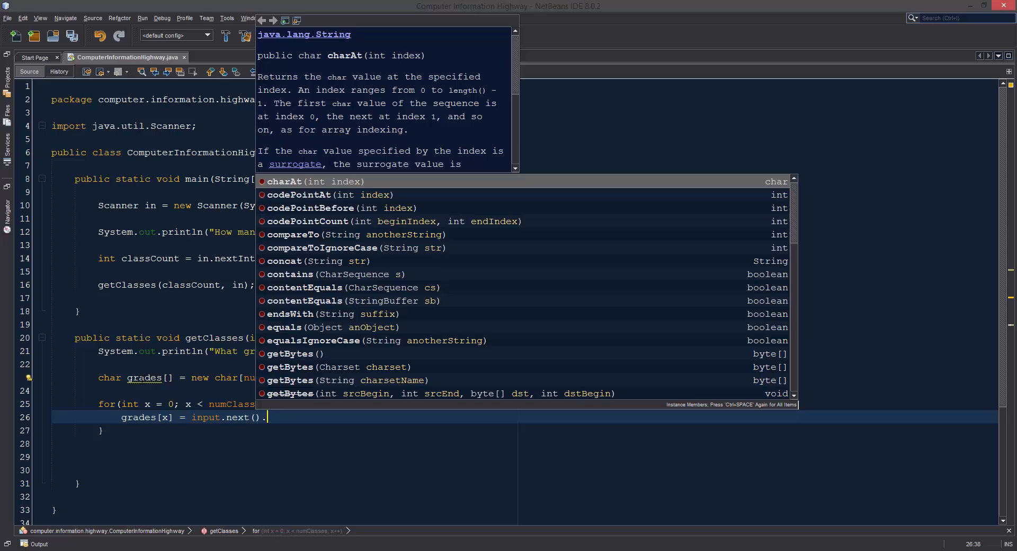
scroll("down", 3)
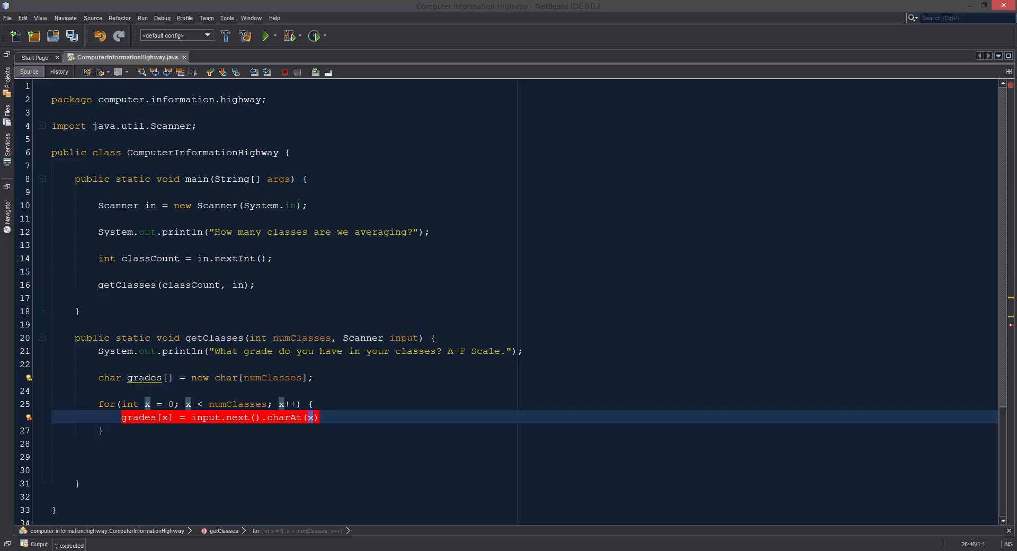
type("0")
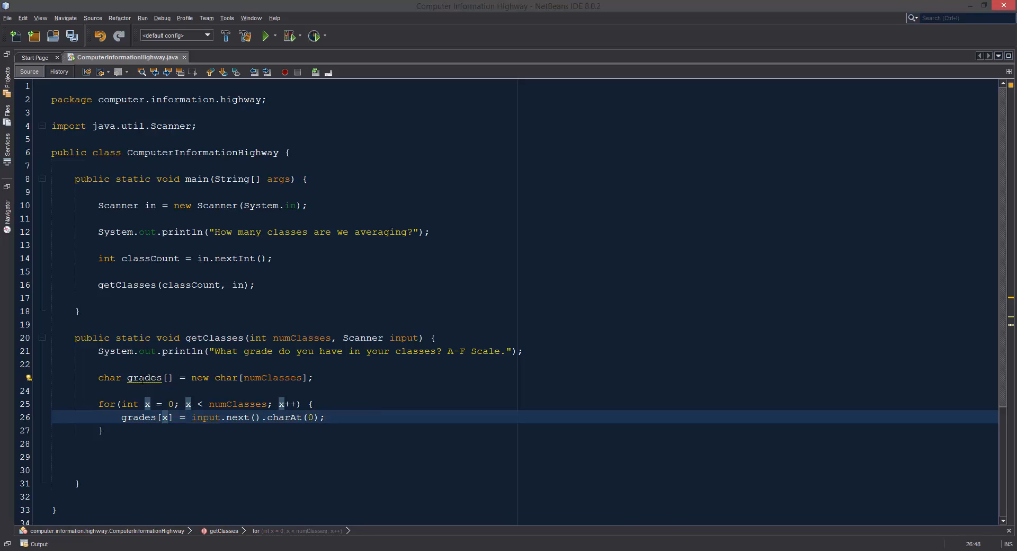
Add System.out.println("Variable stored is " + grades[x]); as a second loop statement.
left_click(326, 417)
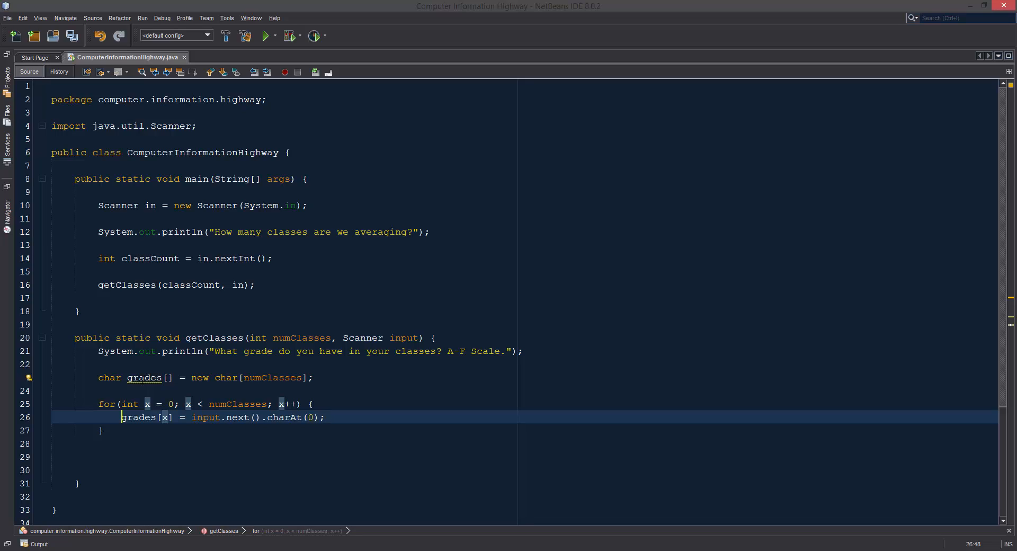
left_click_drag(121, 418, 325, 417)
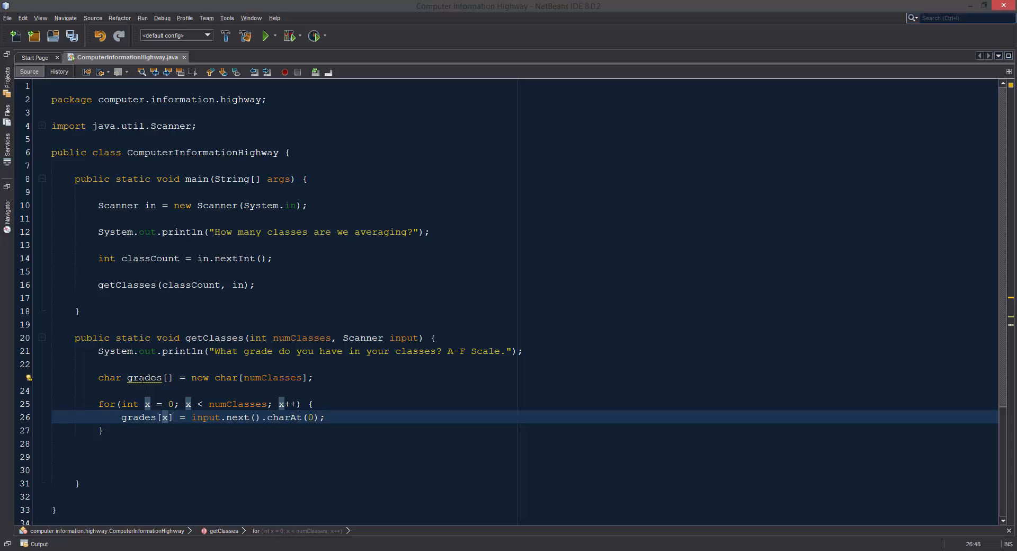
left_click_drag(120, 418, 188, 418)
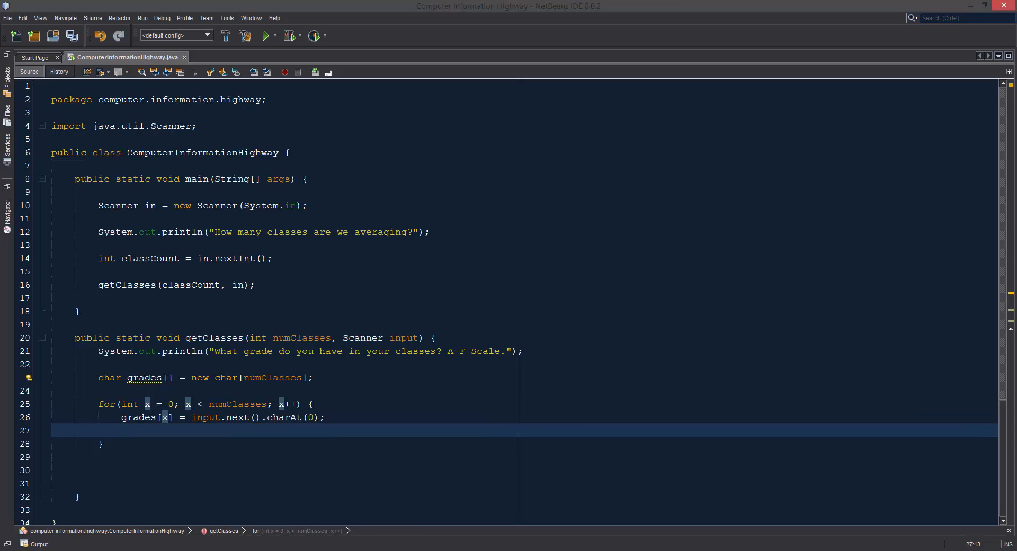
left_click(122, 431)
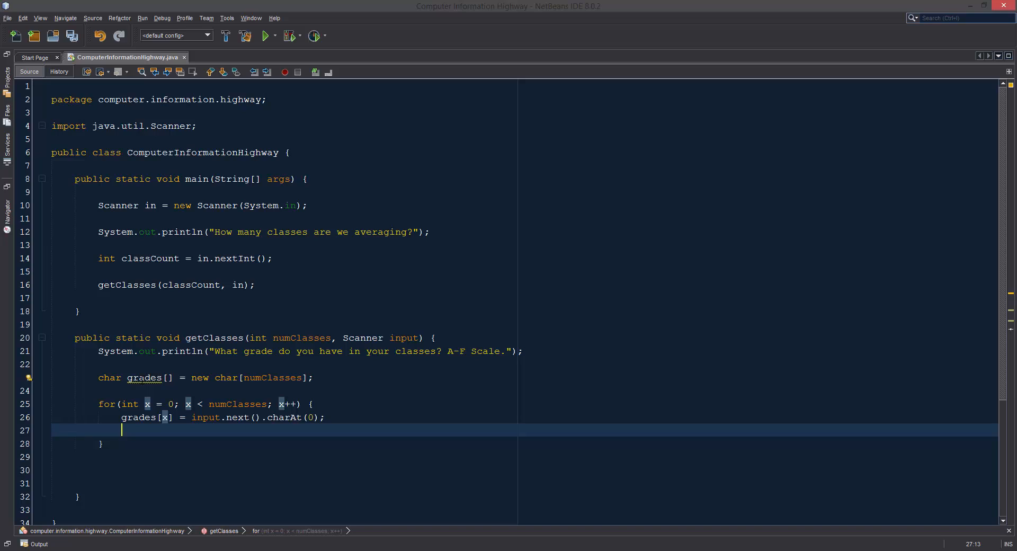
type("System.out.")
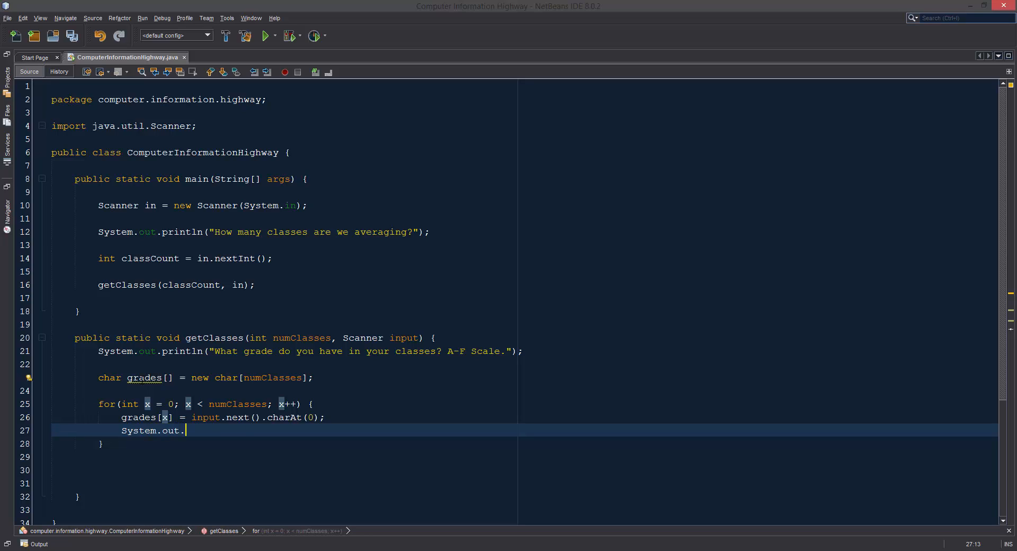
type("println(\"\")")
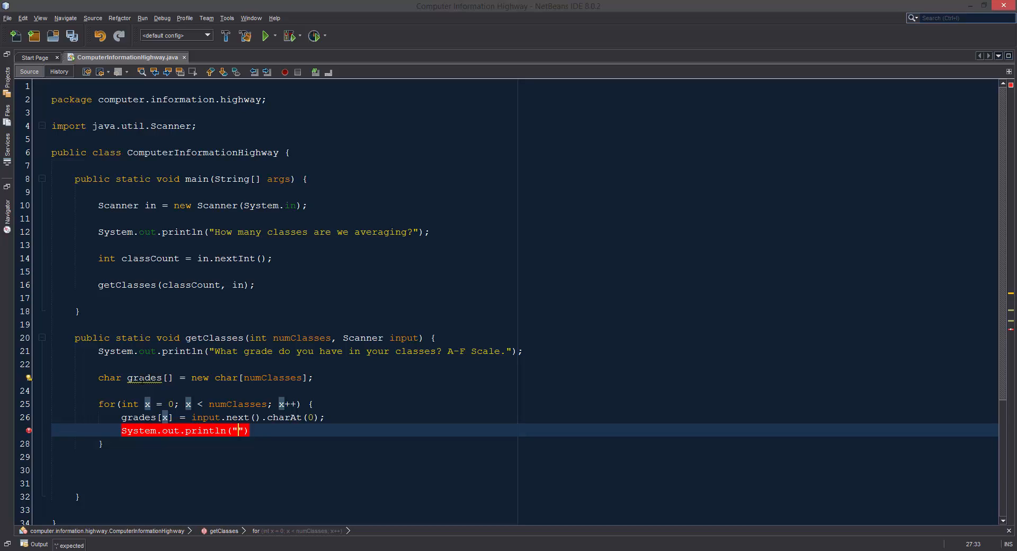
type("Variable stored at")
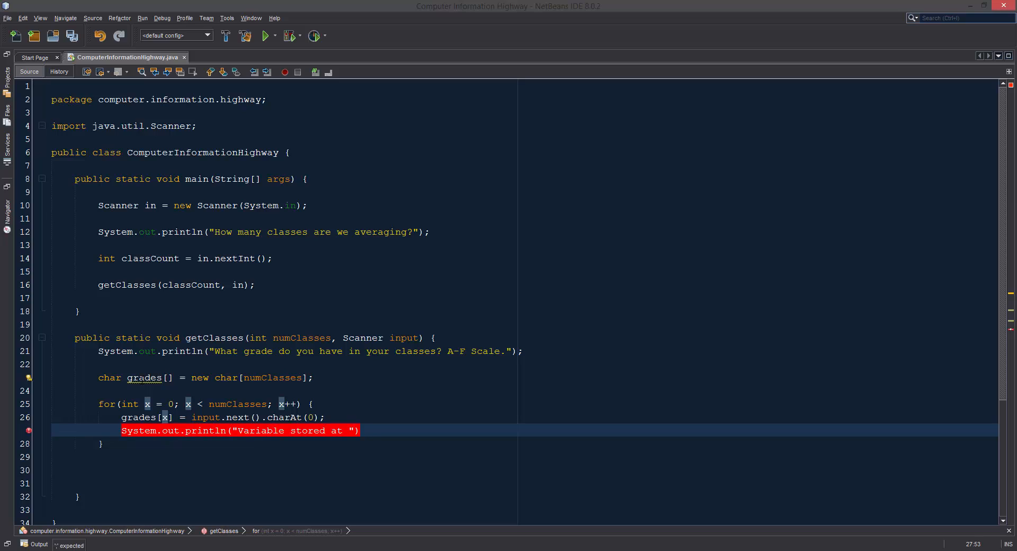
type("+")
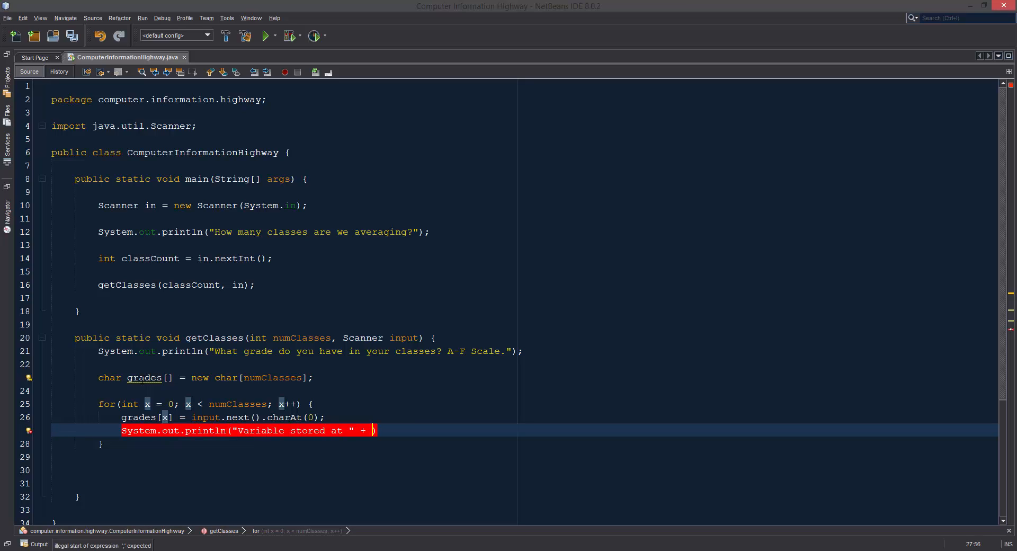
type("grades[x]")
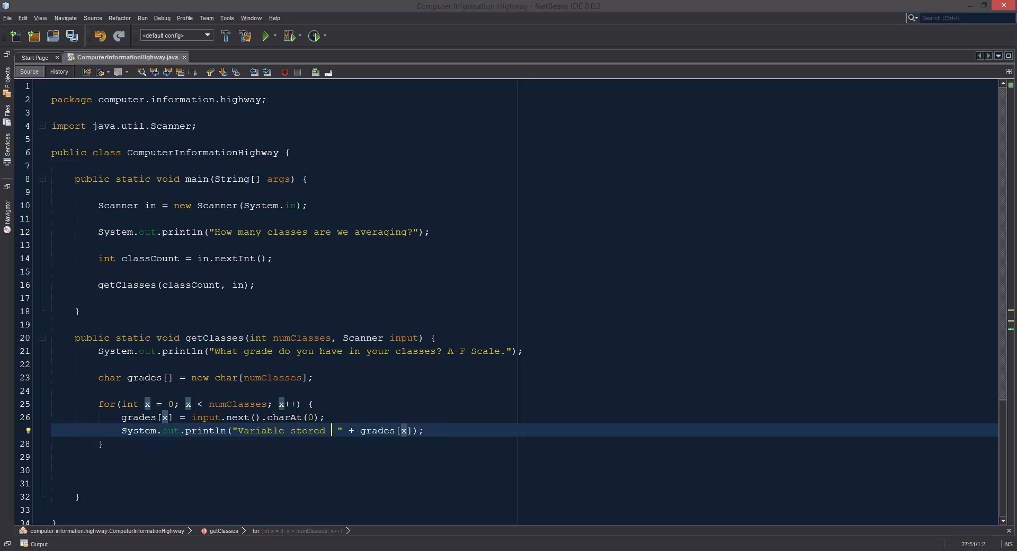
type("is")
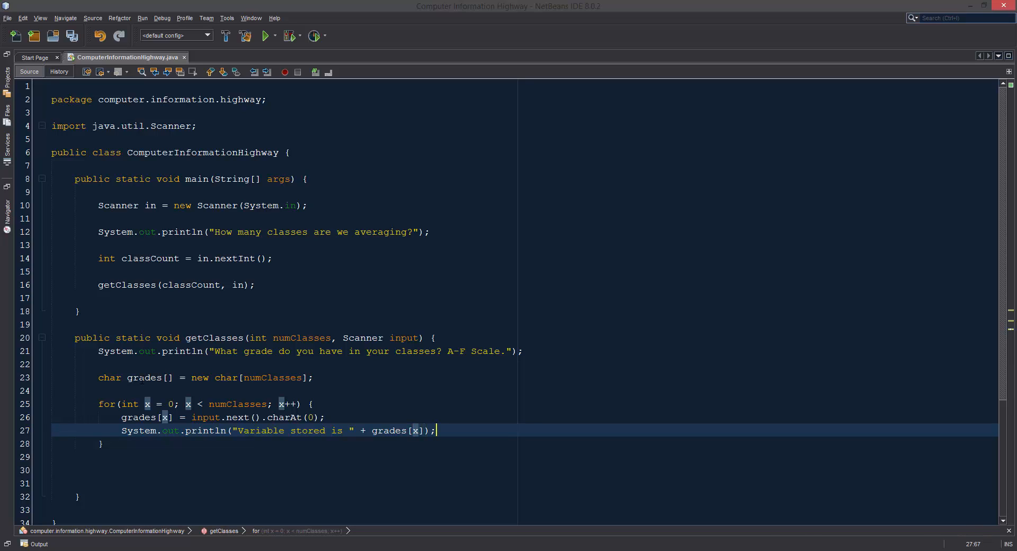
Run the project, answer 4 classes and enter grades a, B and C DF to see each echoed.
left_click(263, 36)
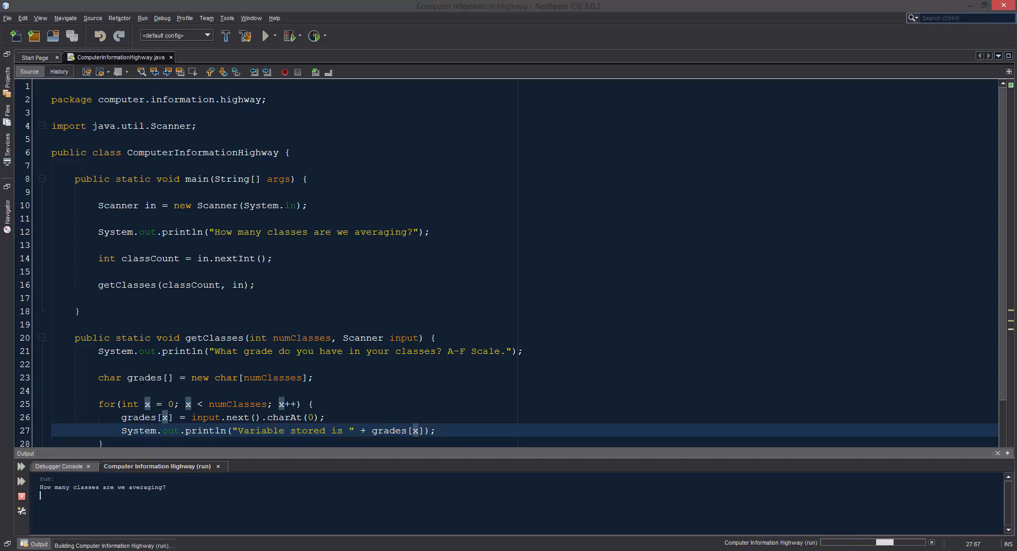
type("4")
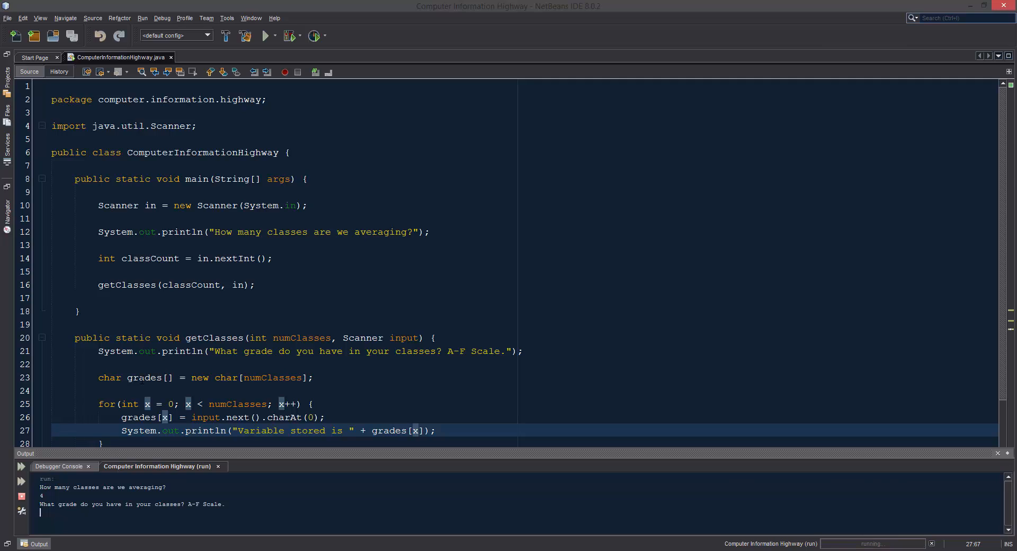
scroll("down", 3)
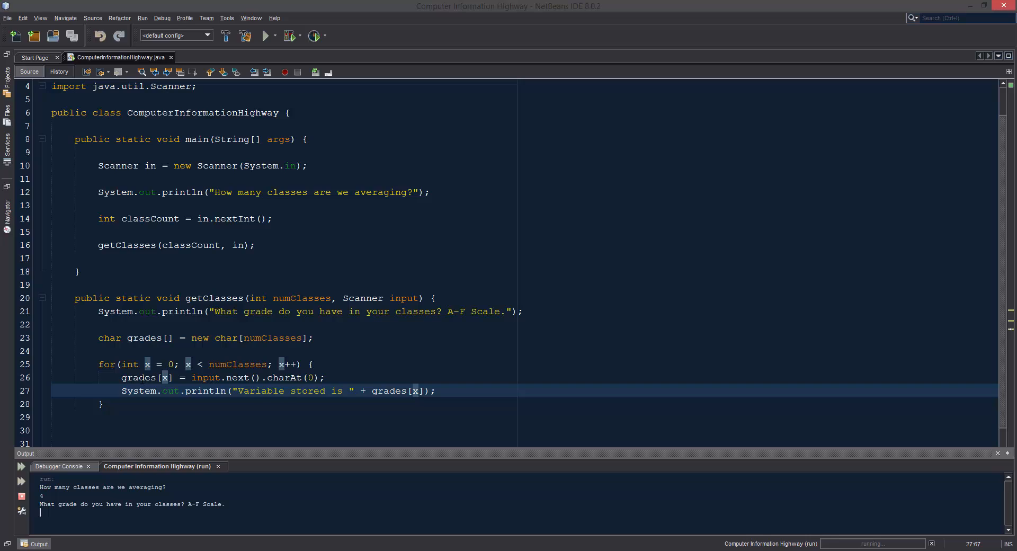
type("a")
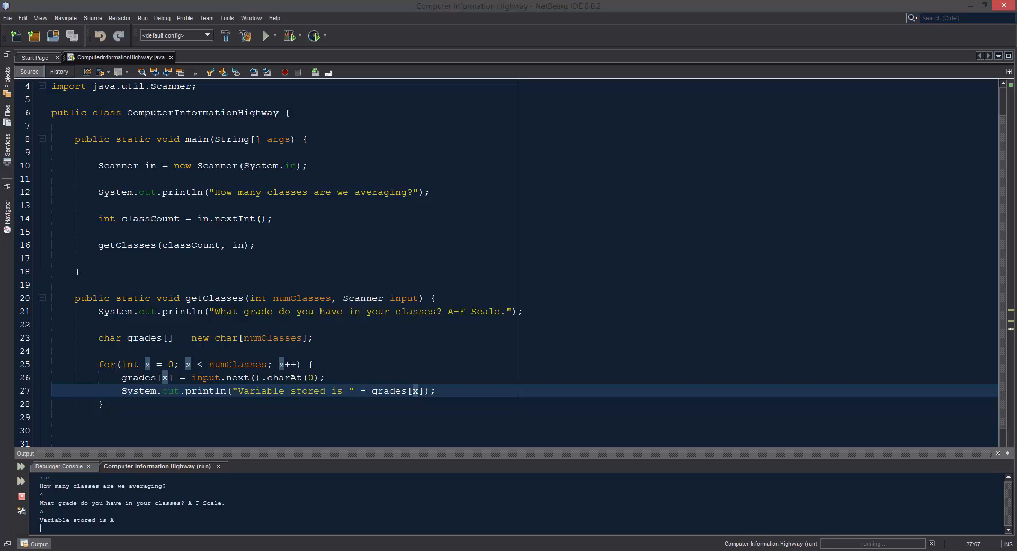
type("B")
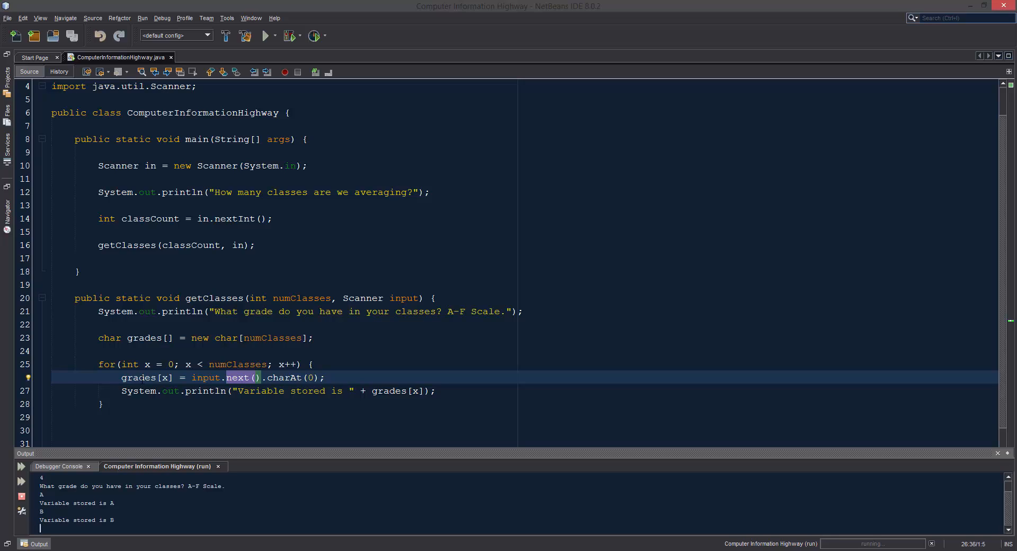
type("C DF")
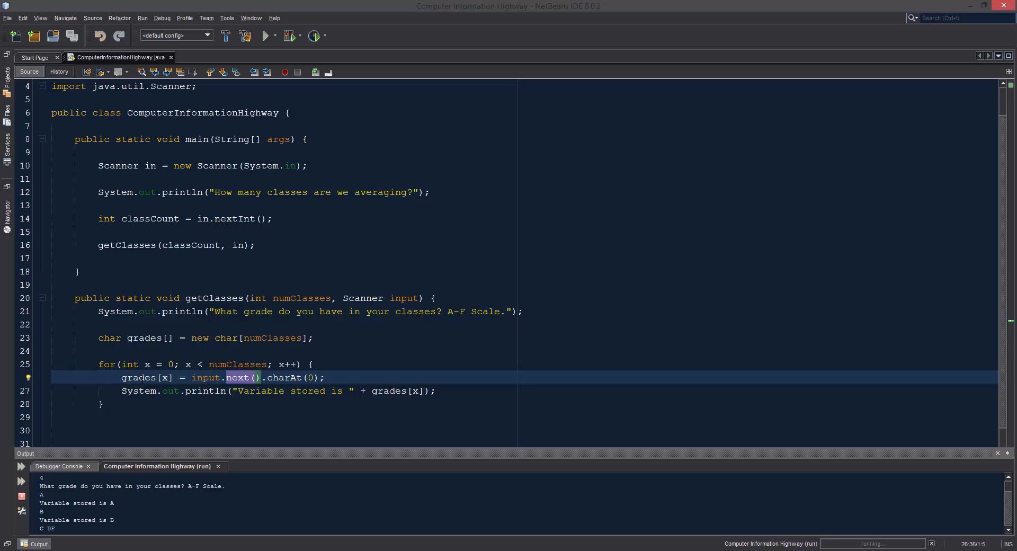